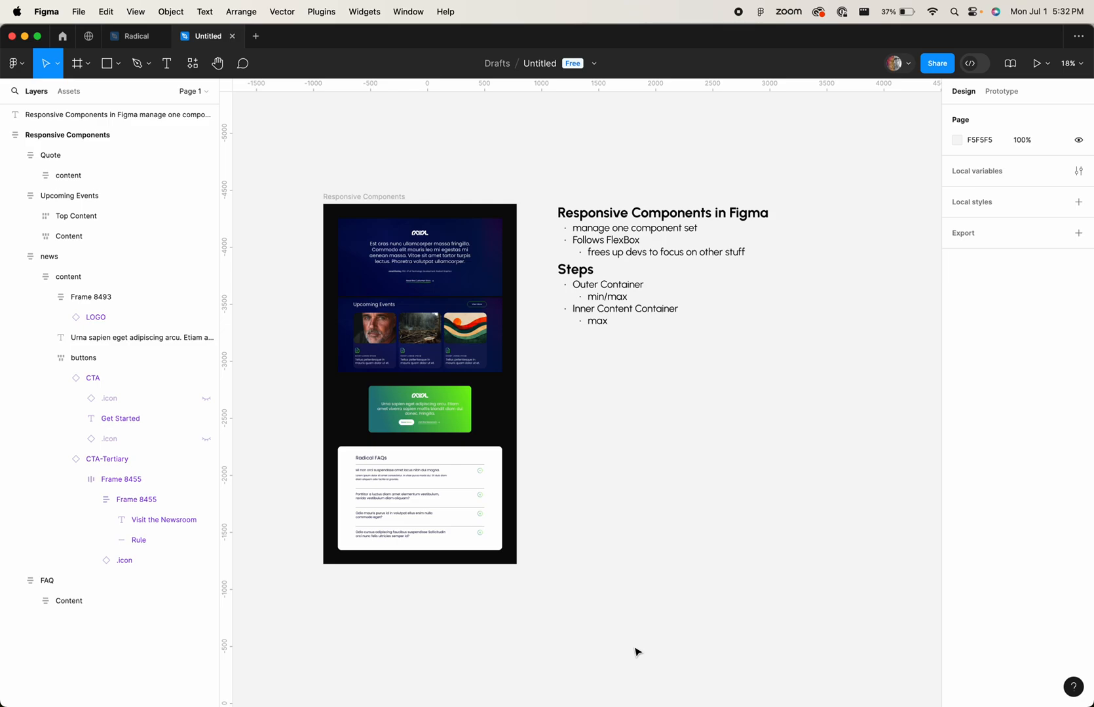
mouse_move(643, 495)
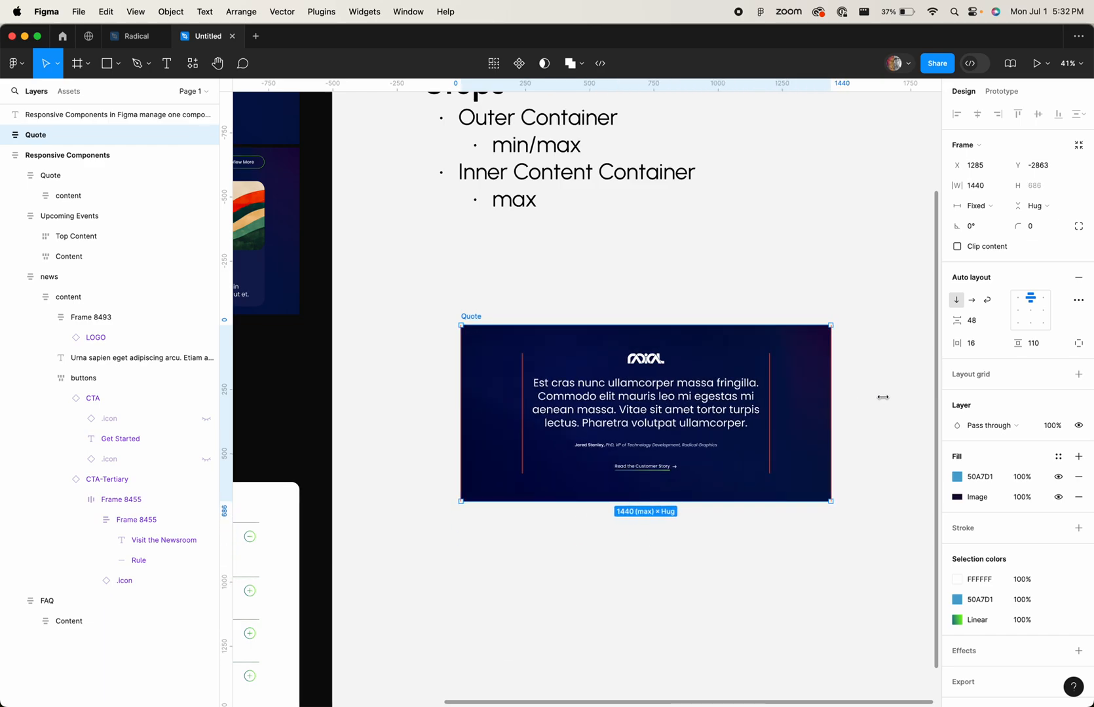
- Narrow the Quote frame and stretch it back to confirm the 1440 maximum width cap
left_click_drag(830, 412, 732, 412)
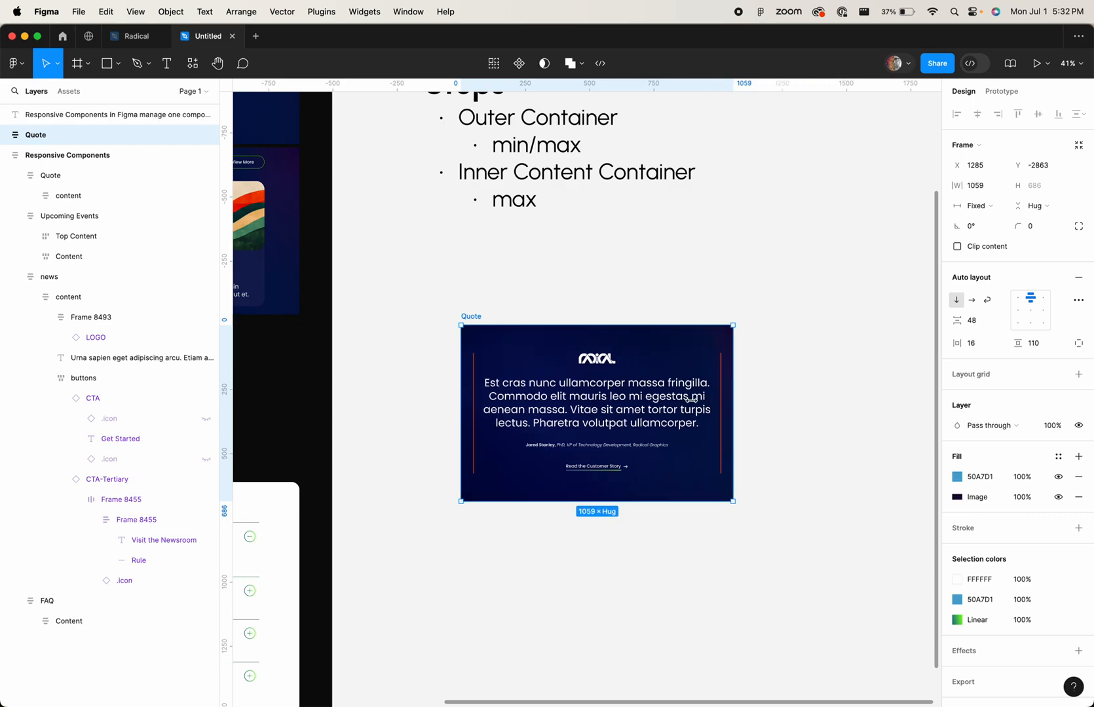
left_click_drag(732, 413, 830, 401)
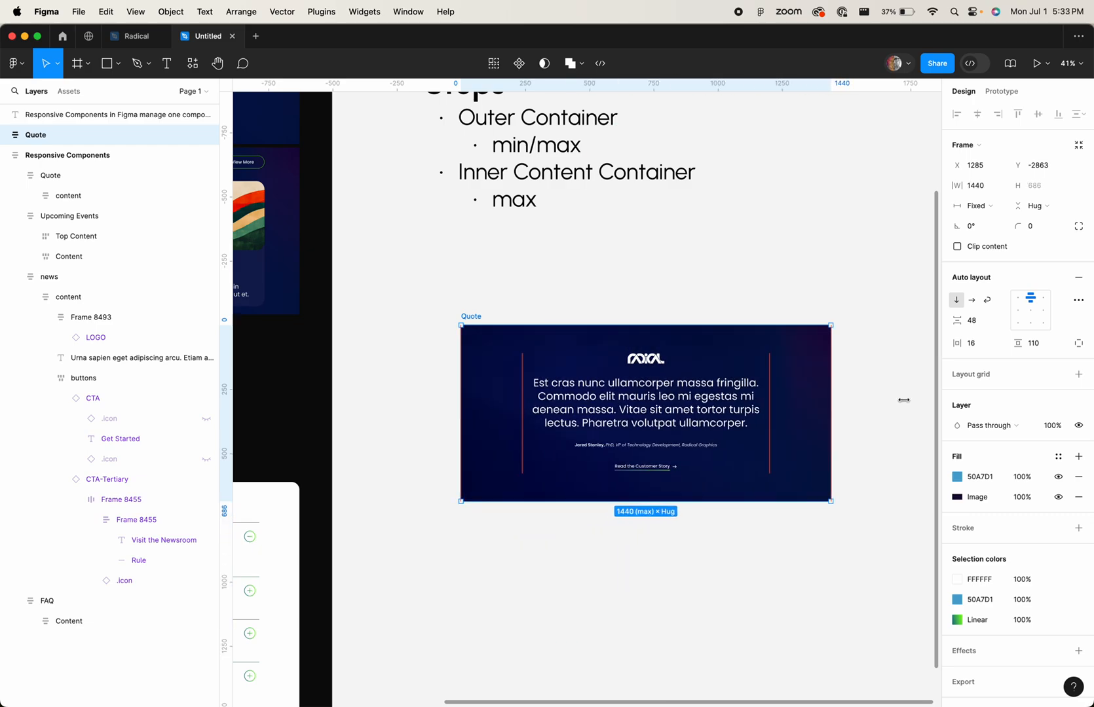
mouse_move(895, 404)
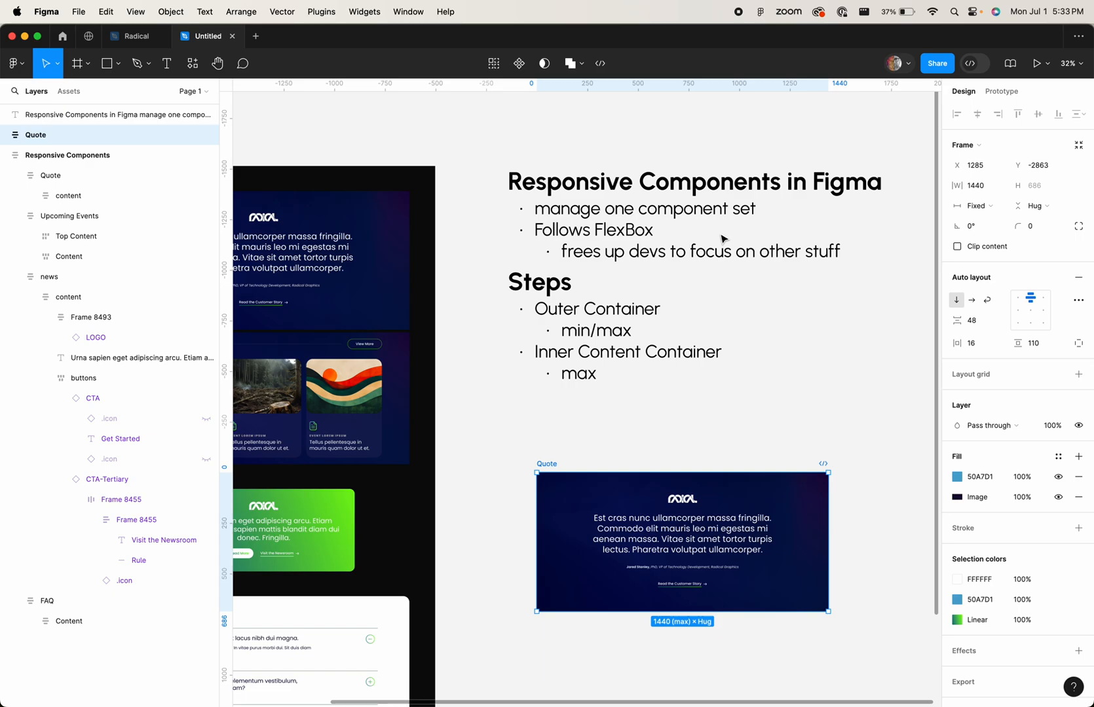
mouse_move(532, 473)
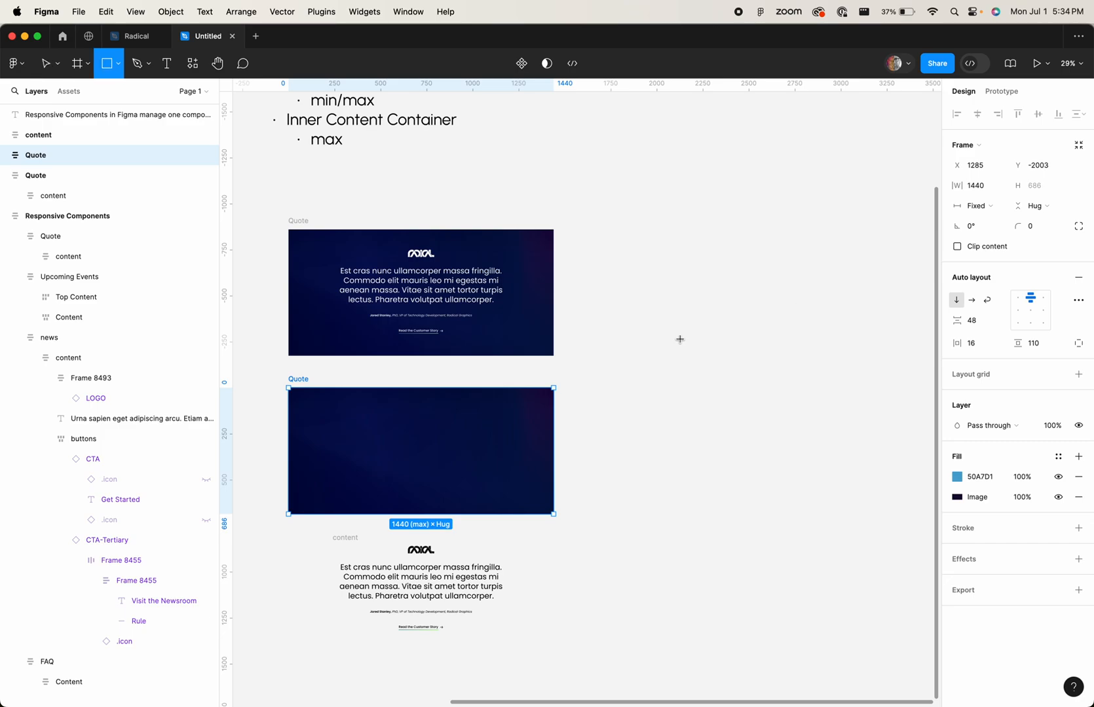
- Draw a gray test rectangle beside the Quote frames and resize it narrower
left_click_drag(657, 341, 901, 448)
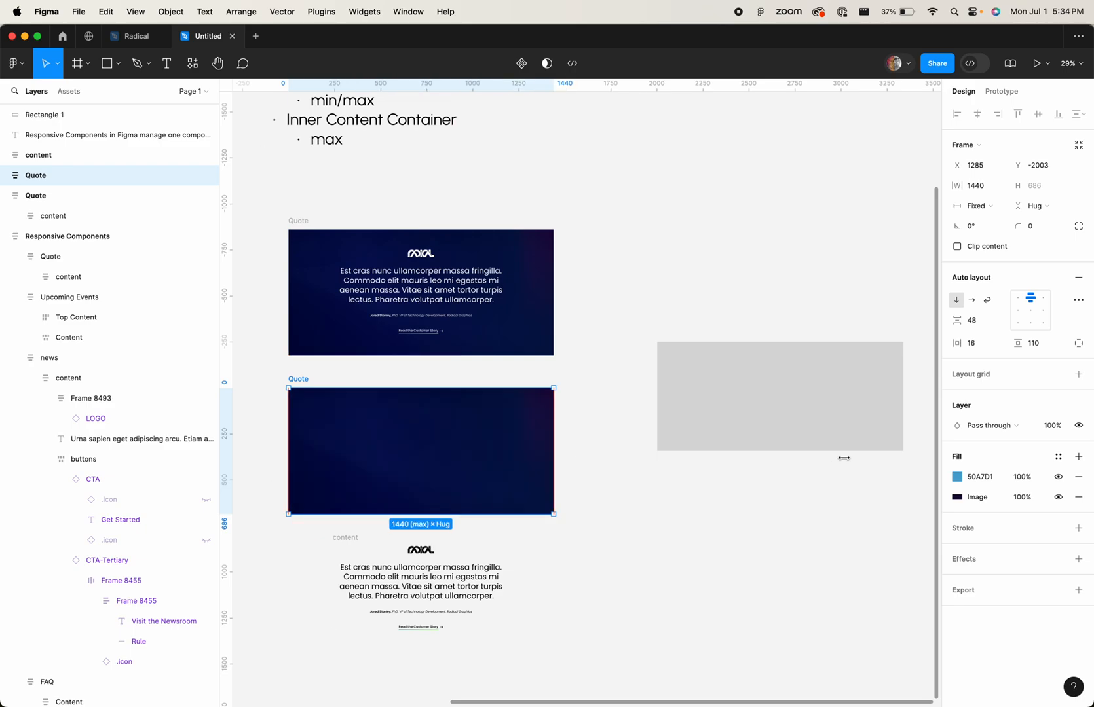
left_click_drag(553, 458, 353, 458)
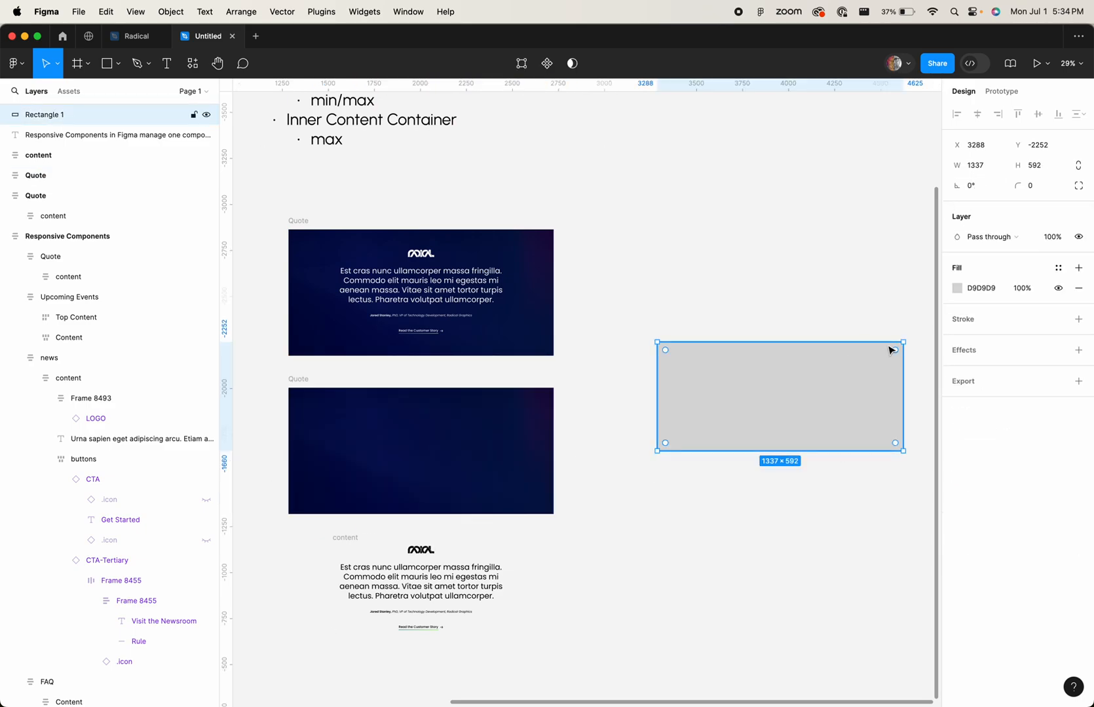
left_click_drag(902, 395, 701, 396)
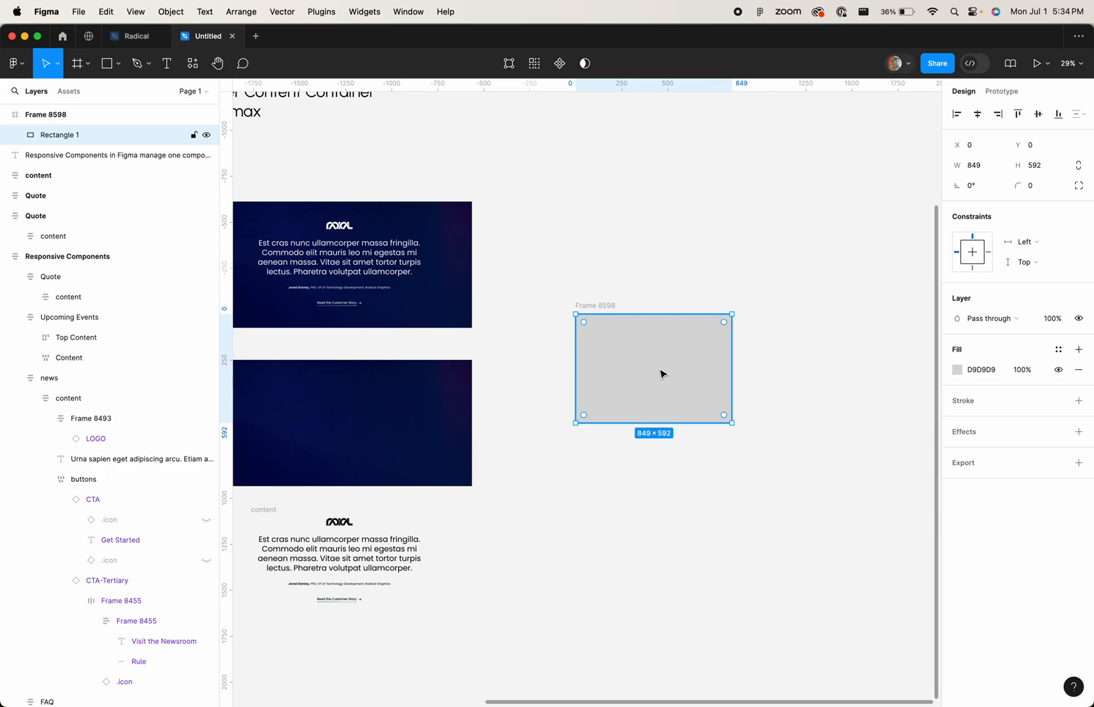
- Wrap it in an auto layout frame with Min W 123, Max W 456 and the rectangle filling width, then test by narrowing
key("shift+a")
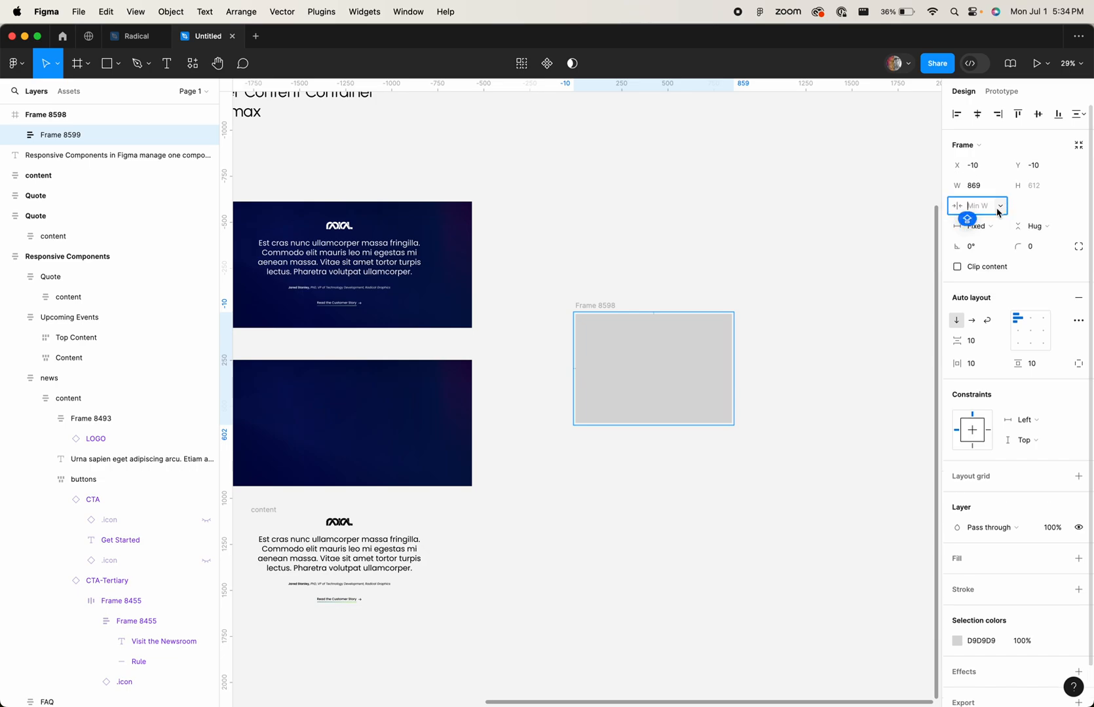
type("123")
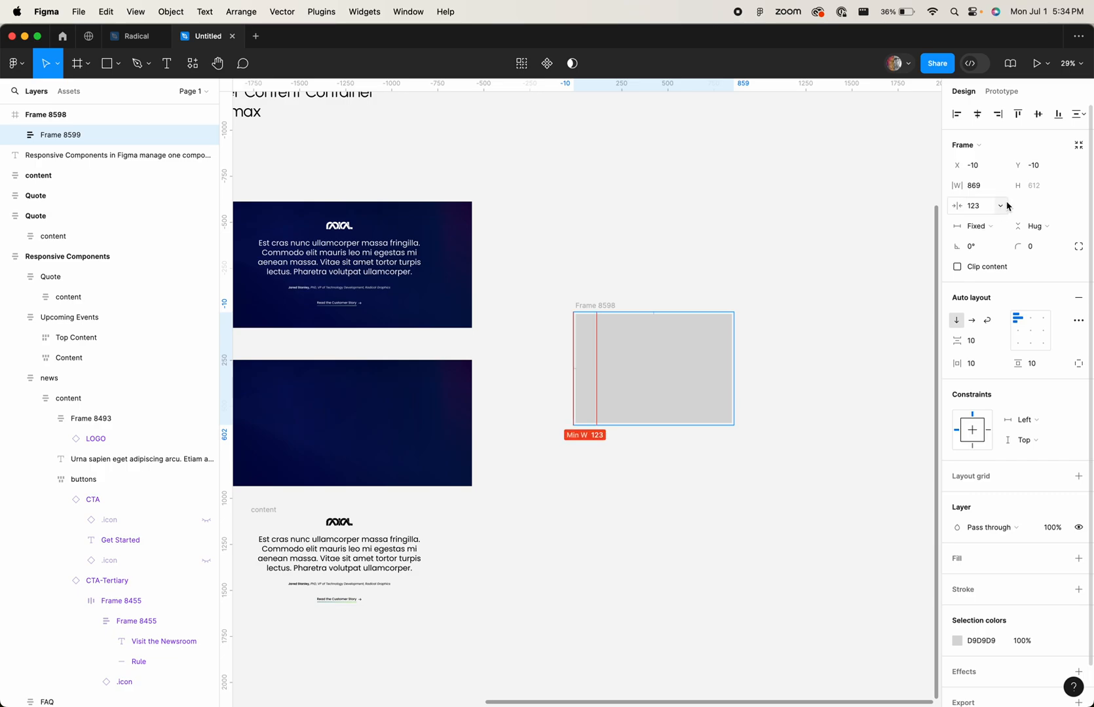
left_click(999, 206)
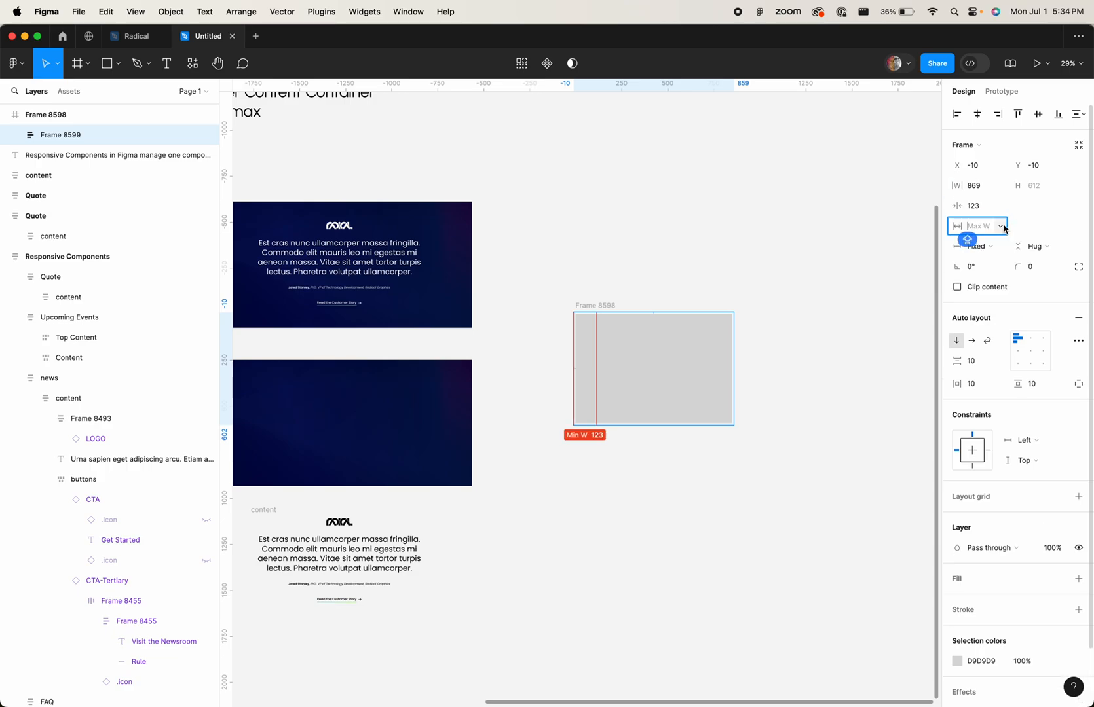
type("456")
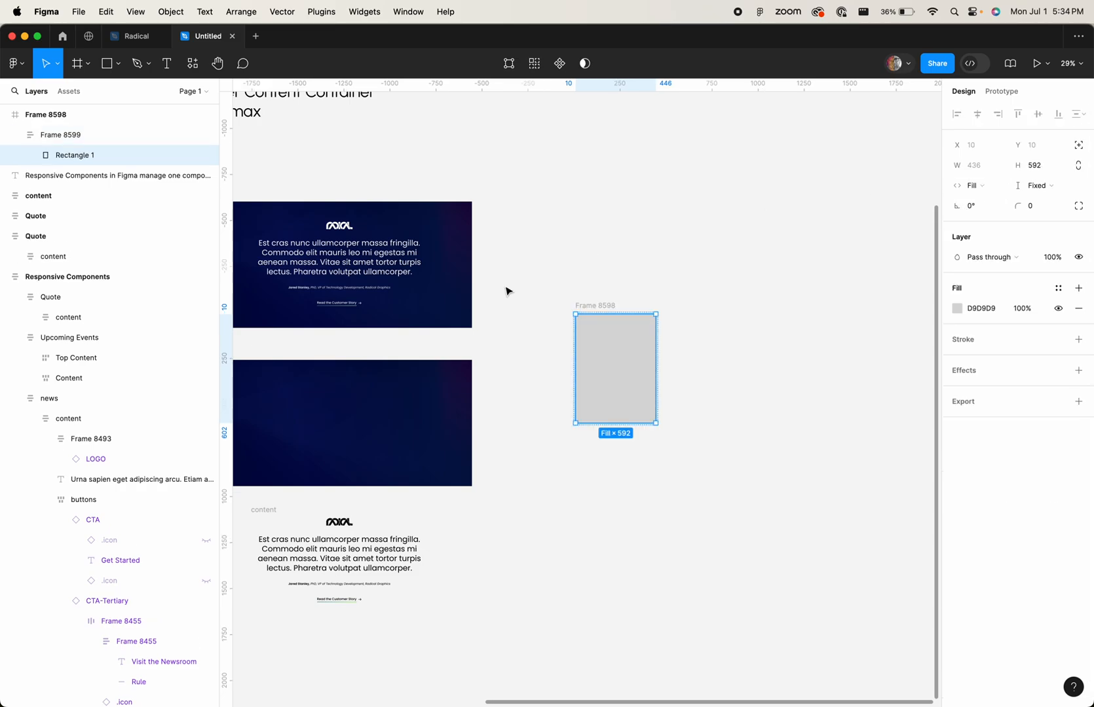
left_click(60, 135)
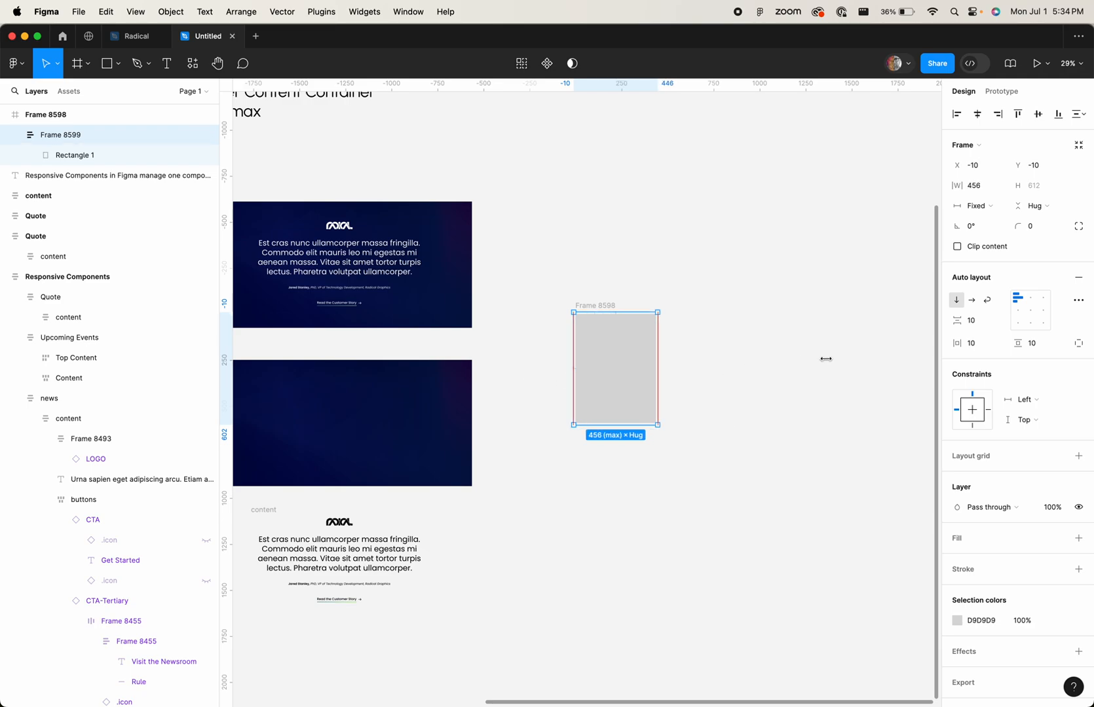
left_click_drag(656, 369, 584, 370)
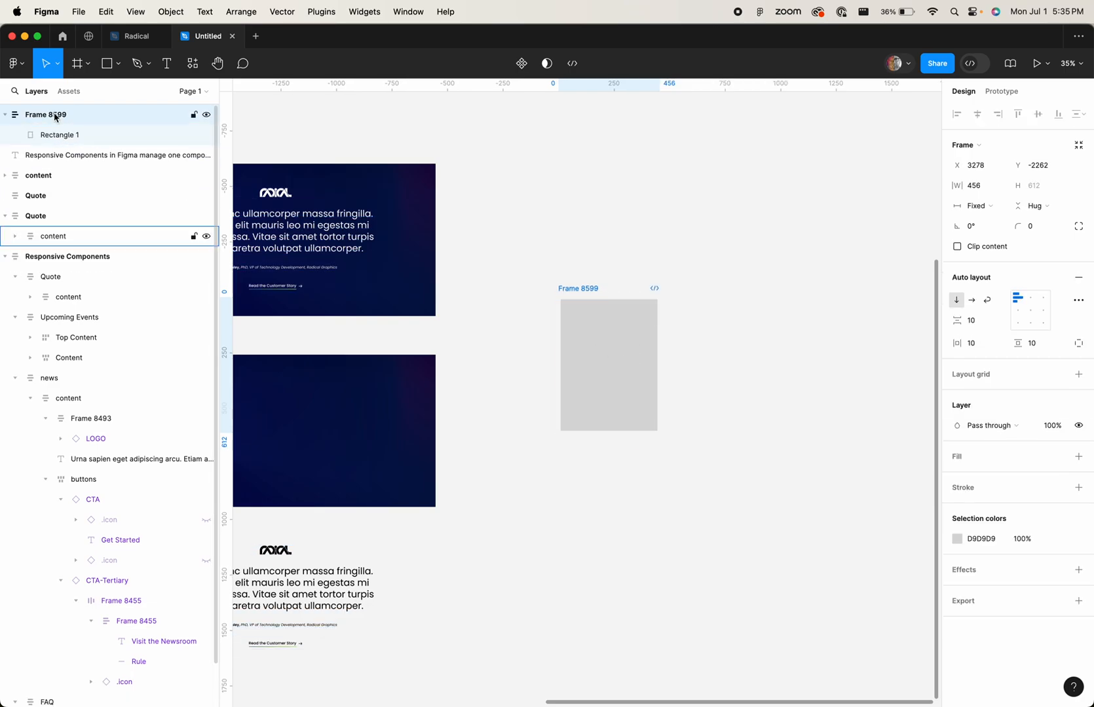
- Delete the gray test frame and reveal the second Quote frame's 350 min and 1440 max width
left_click(116, 154)
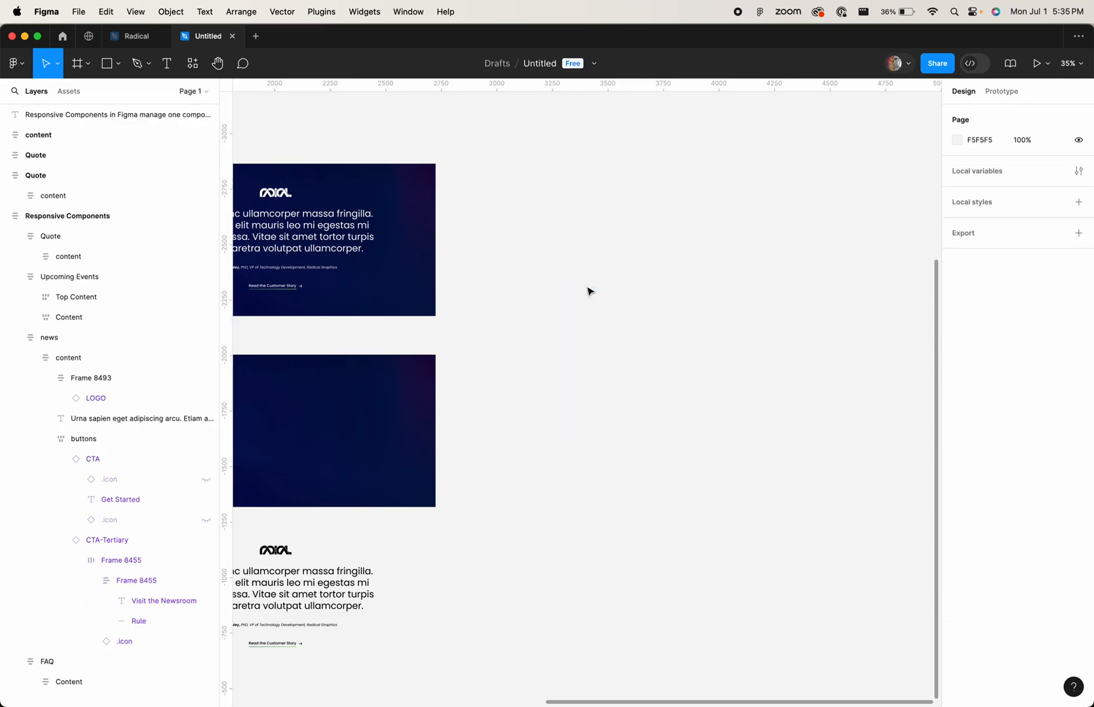
left_click(36, 157)
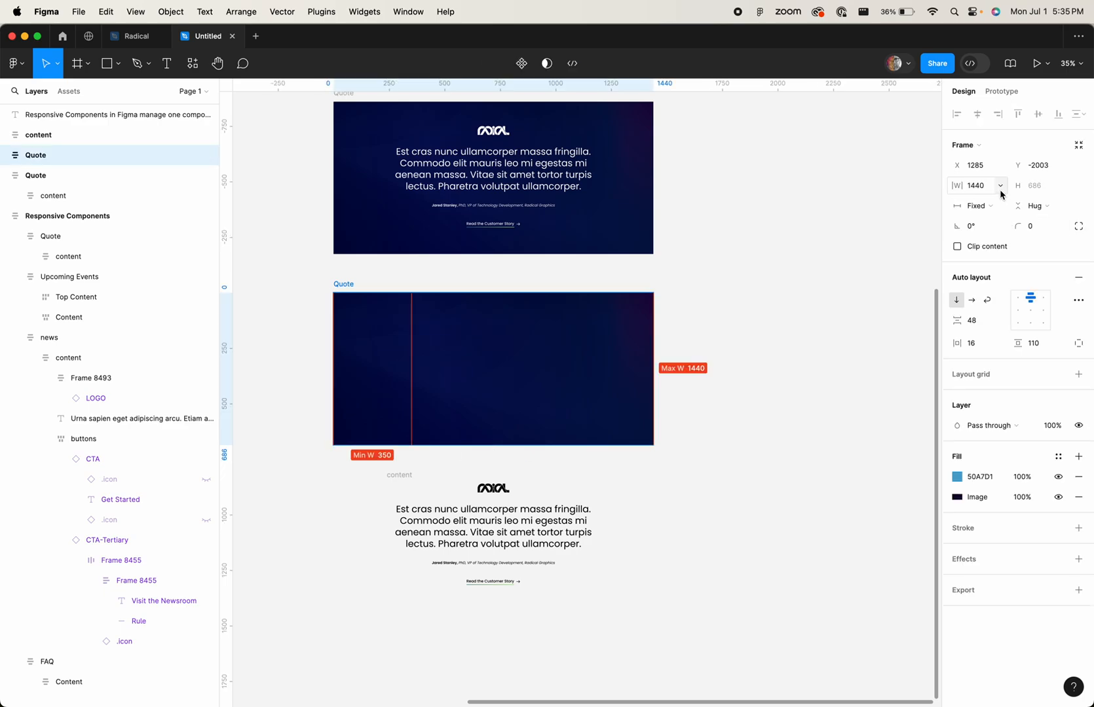
left_click(999, 185)
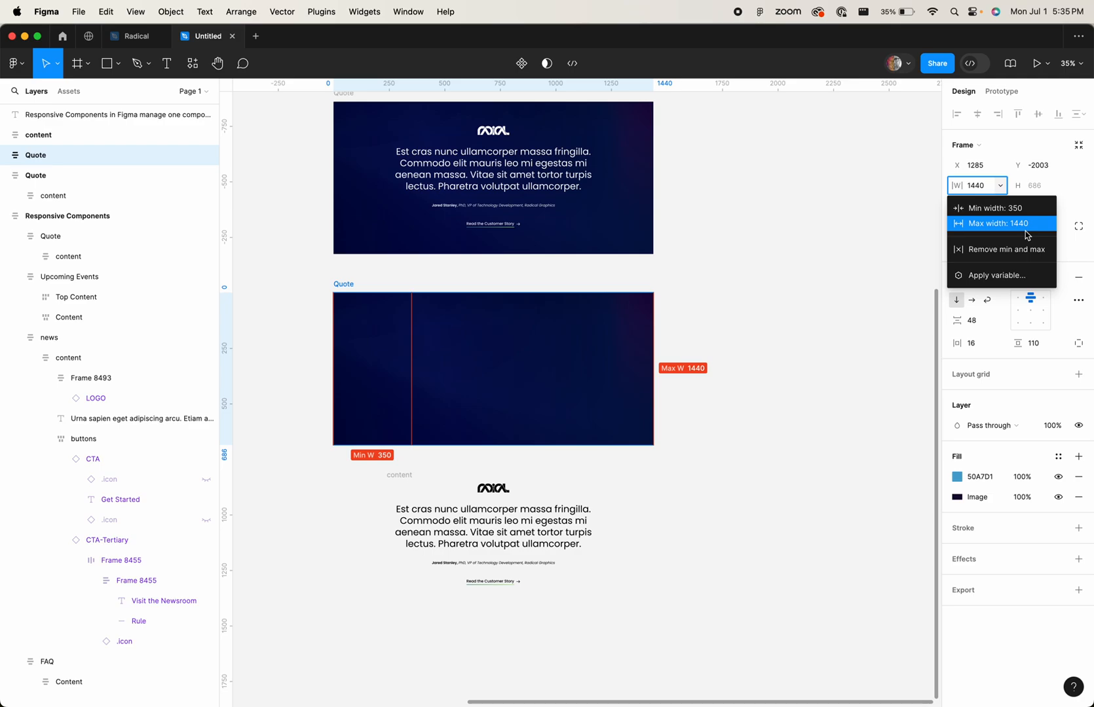
mouse_move(993, 208)
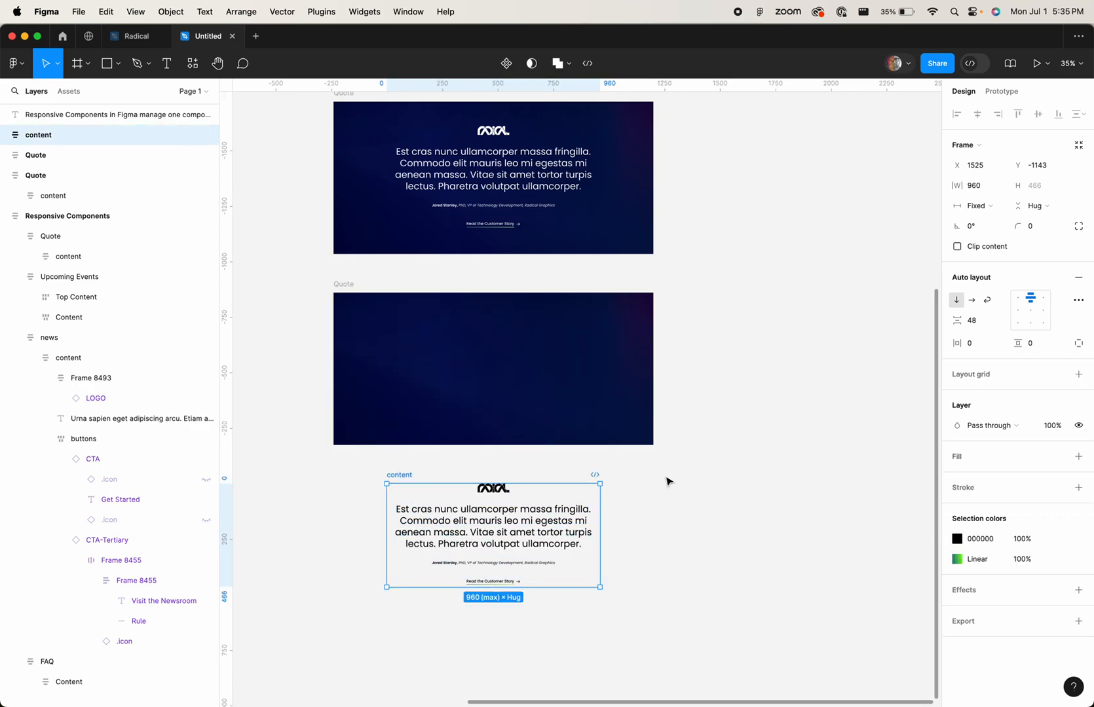
left_click(1001, 186)
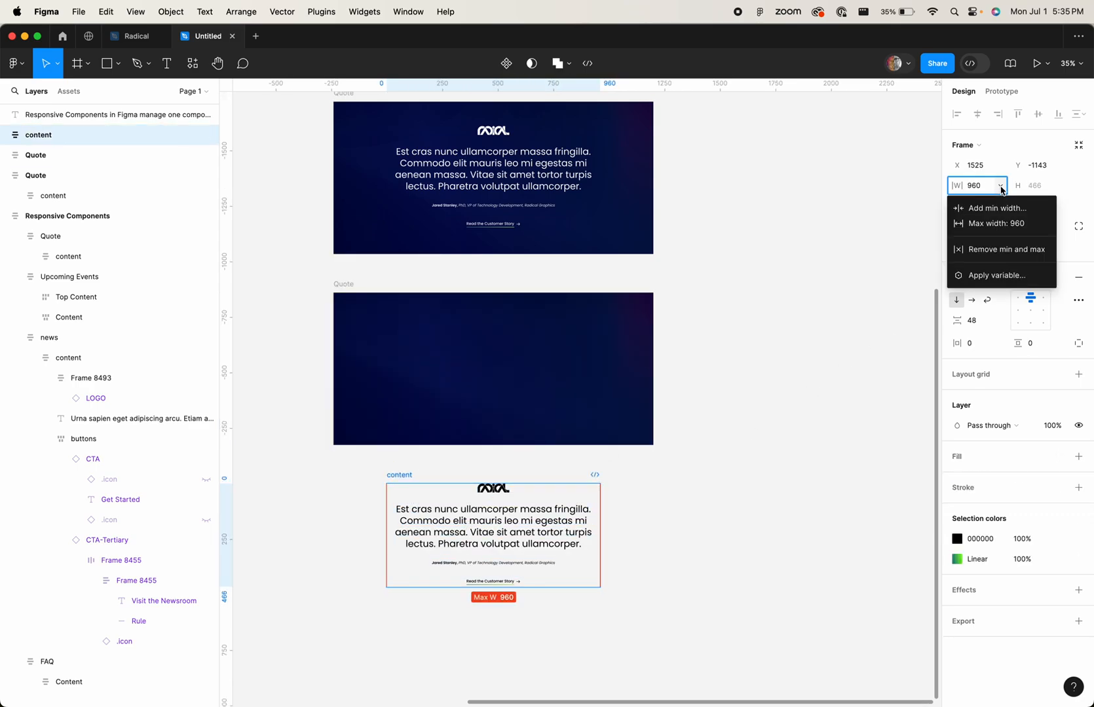
mouse_move(995, 223)
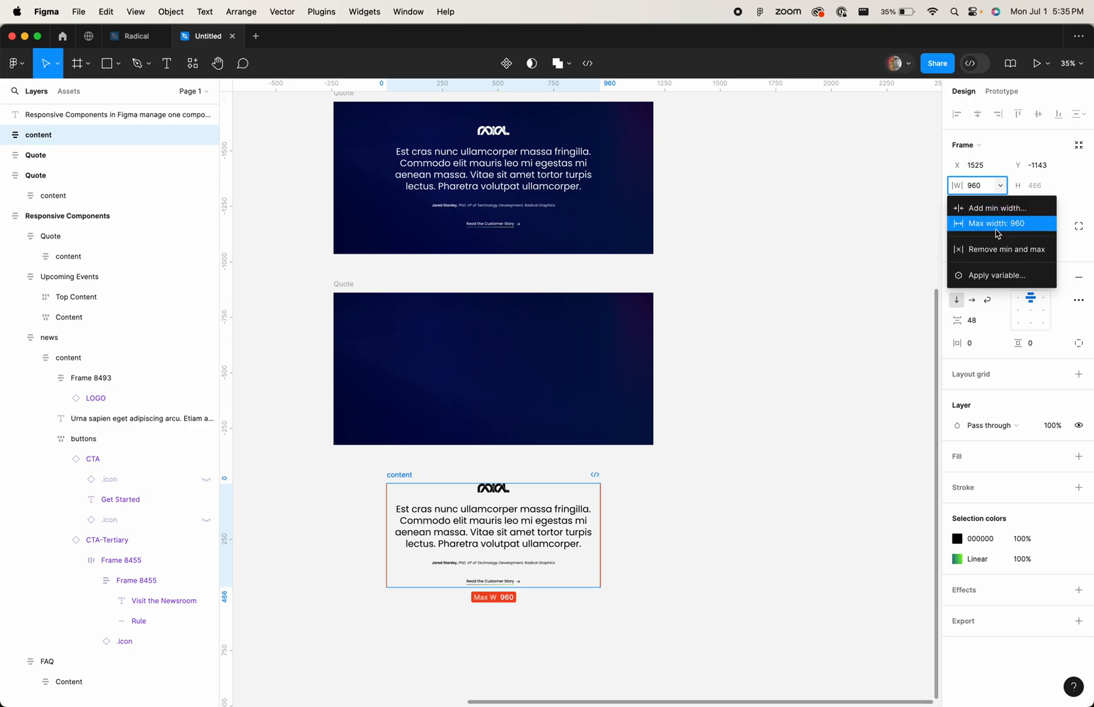
mouse_move(1022, 229)
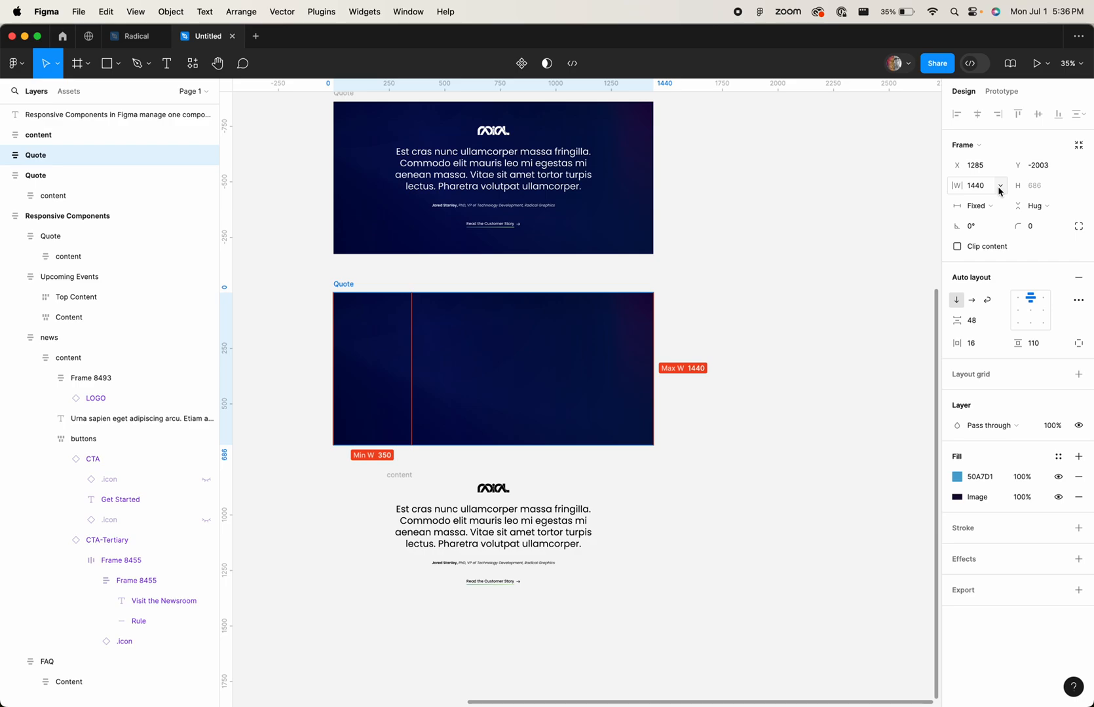
- Set the Quote frame's maximum width to 2440 and select the loose content layer
left_click(1000, 185)
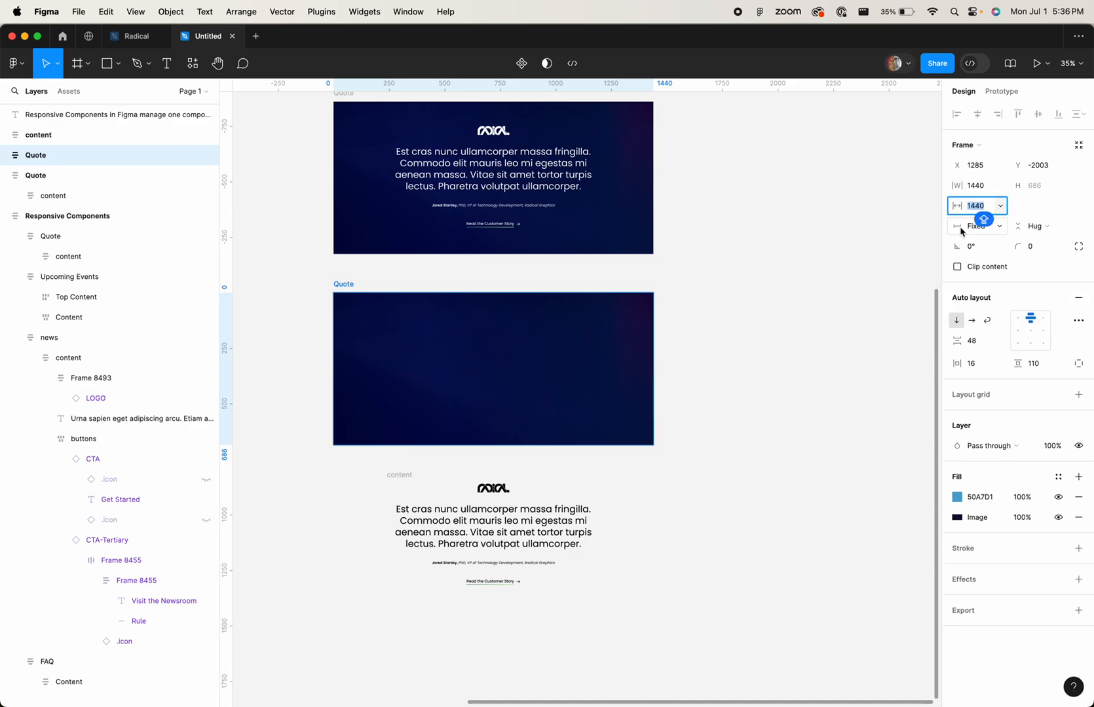
type("24")
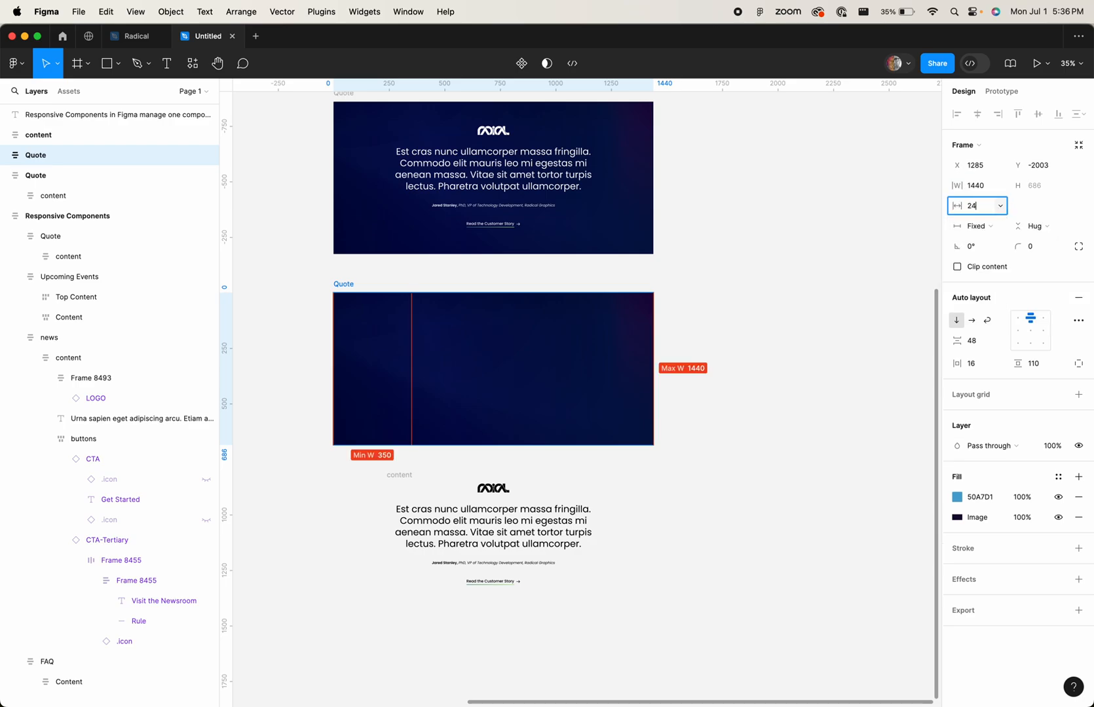
type("2440")
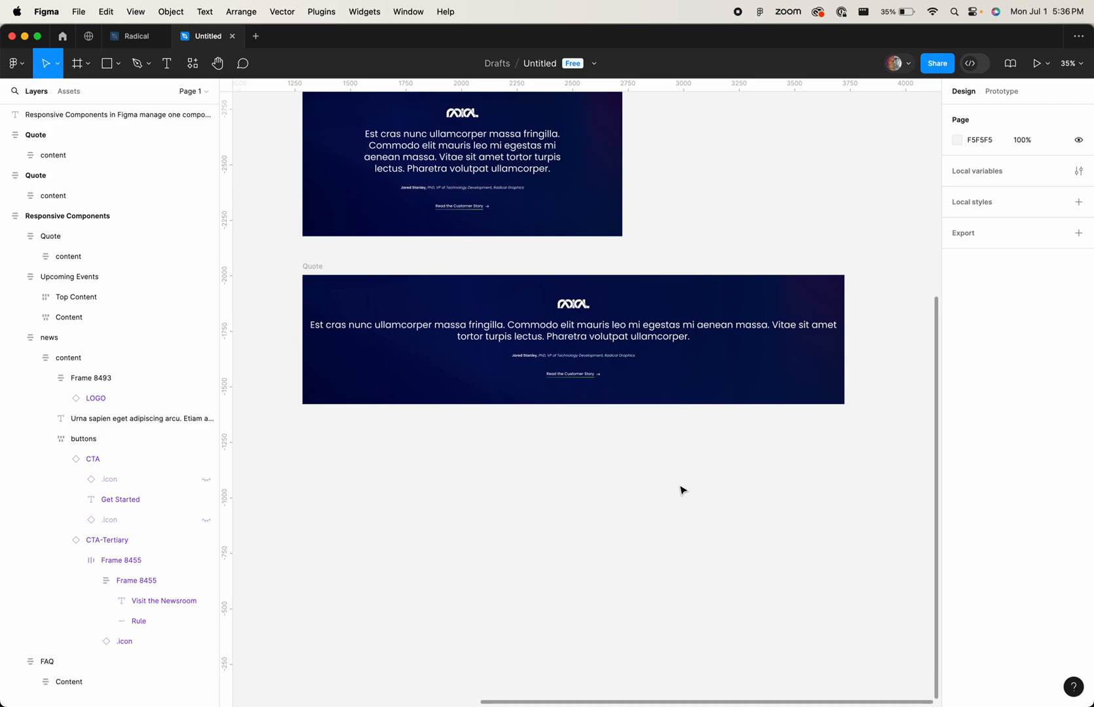
left_click(53, 154)
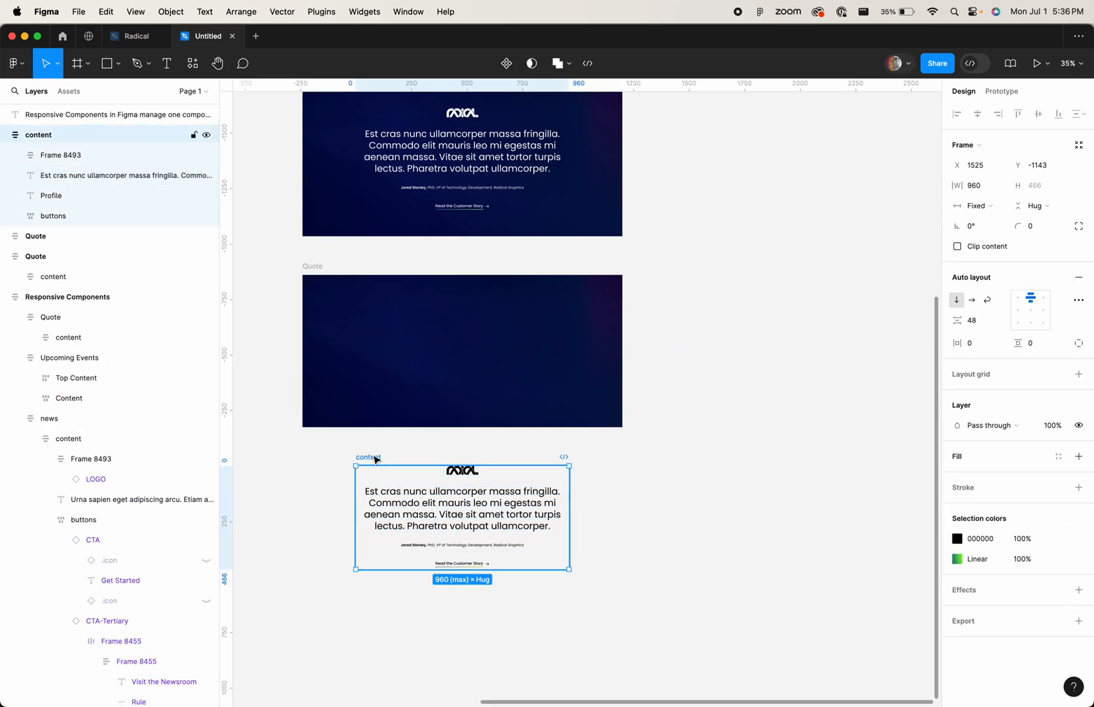
- Remove the leftover standalone quote content frame and clear the selection
left_click_drag(568, 517, 524, 536)
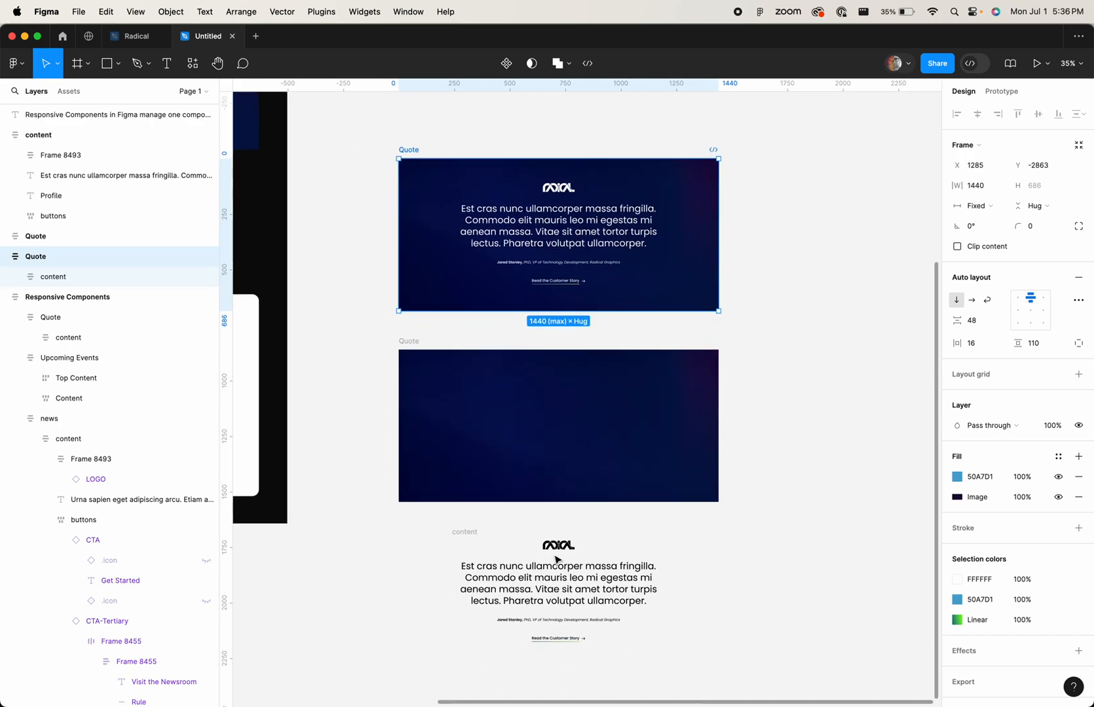
left_click(751, 390)
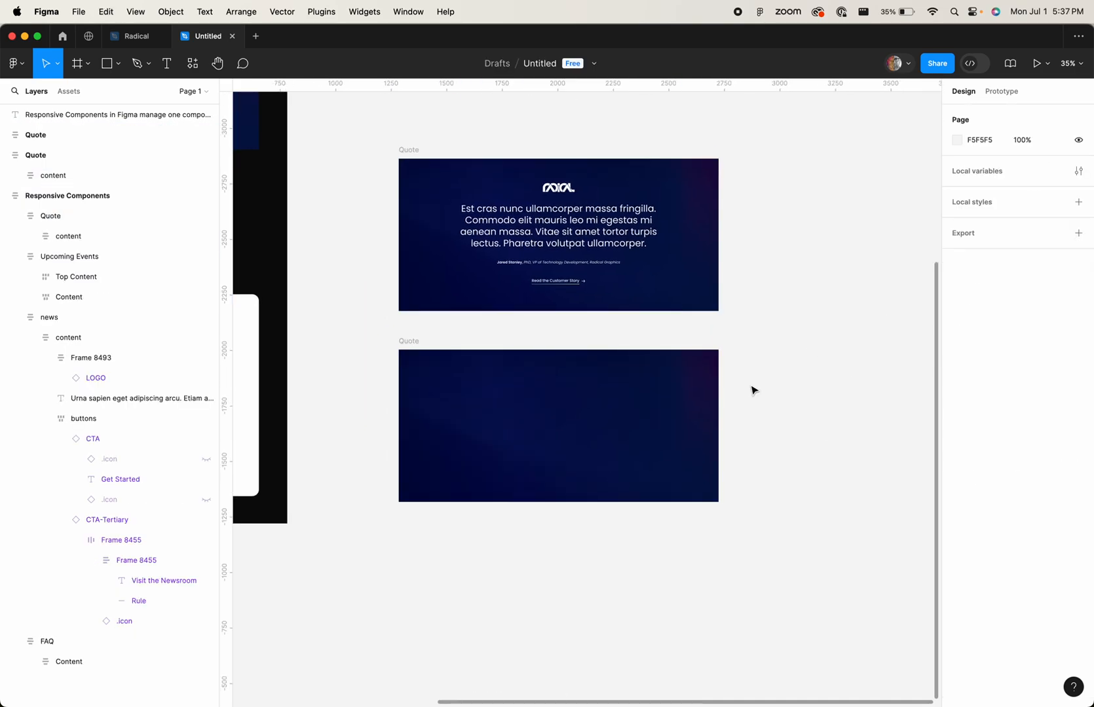
left_click(558, 426)
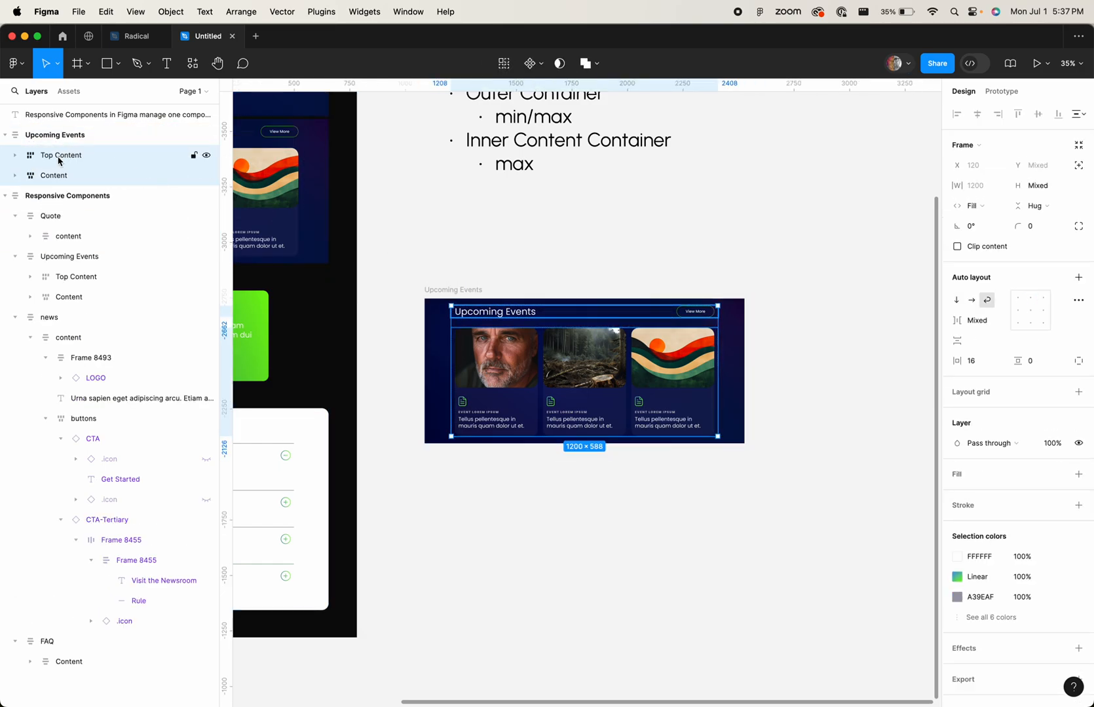
- Make Top Content and Content fill width and give Upcoming Events a 350 min and 1440 max width, then narrow it to test
left_click(54, 176)
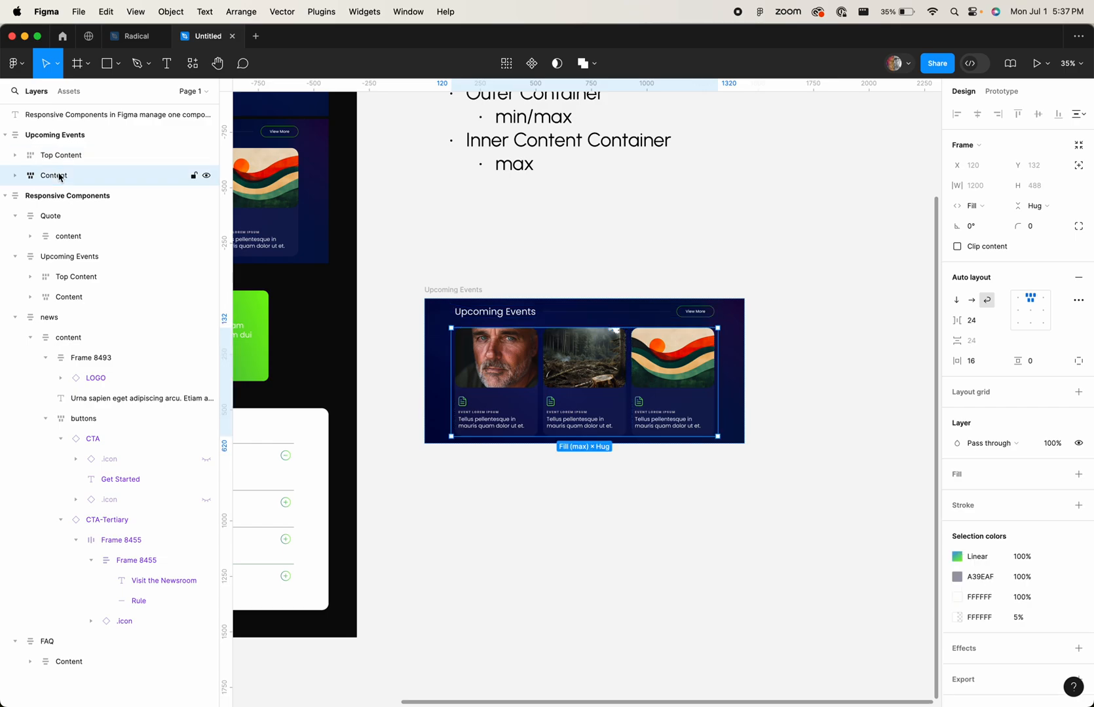
left_click(61, 154)
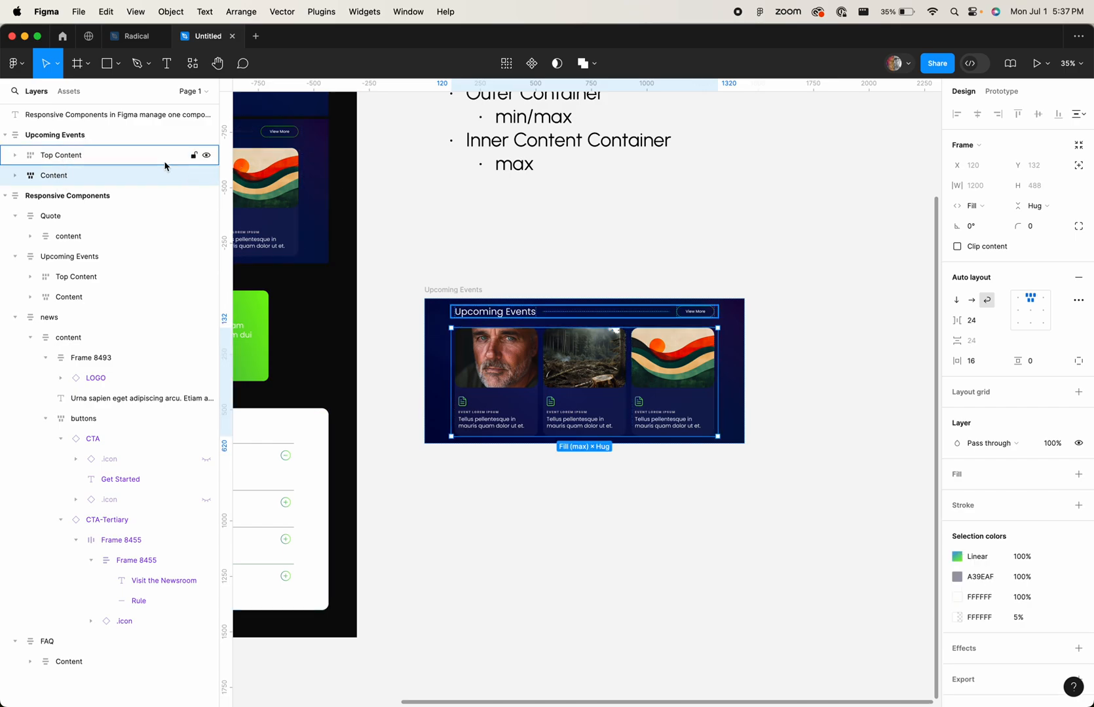
left_click(55, 135)
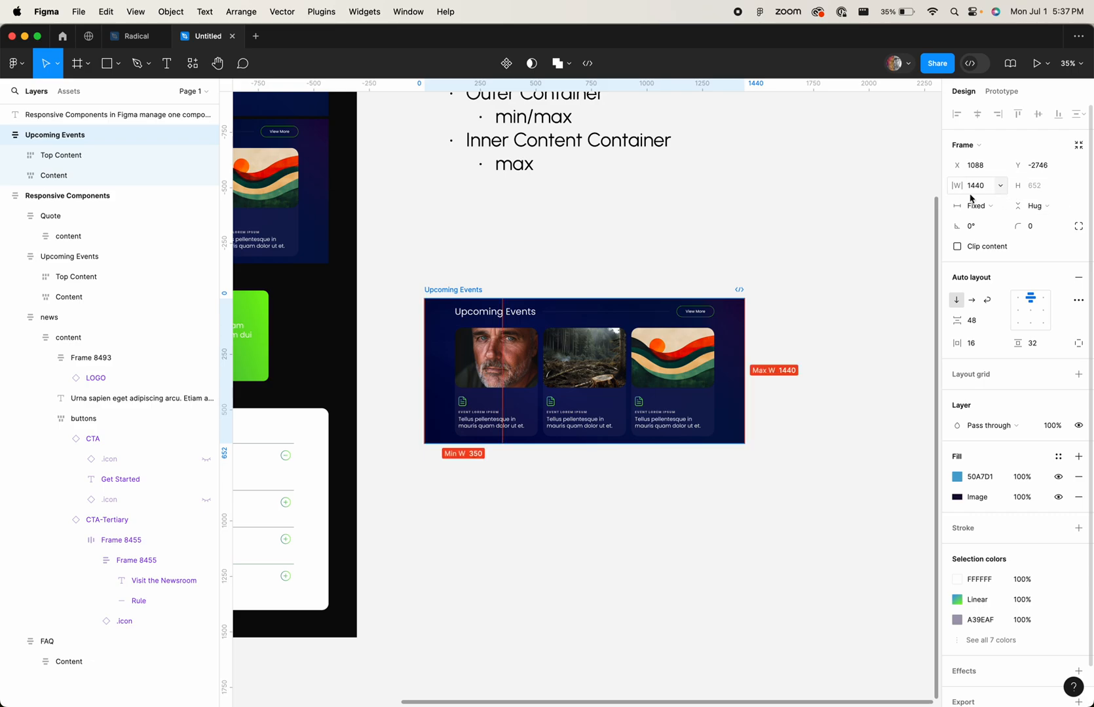
left_click(62, 154)
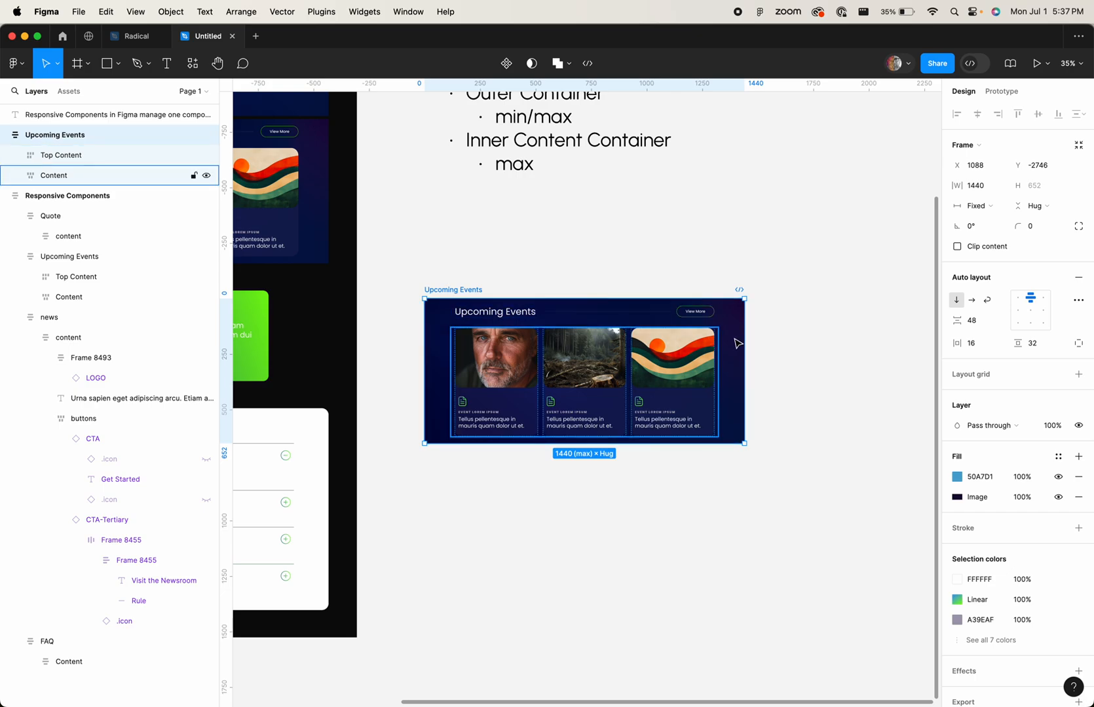
left_click_drag(744, 370, 613, 371)
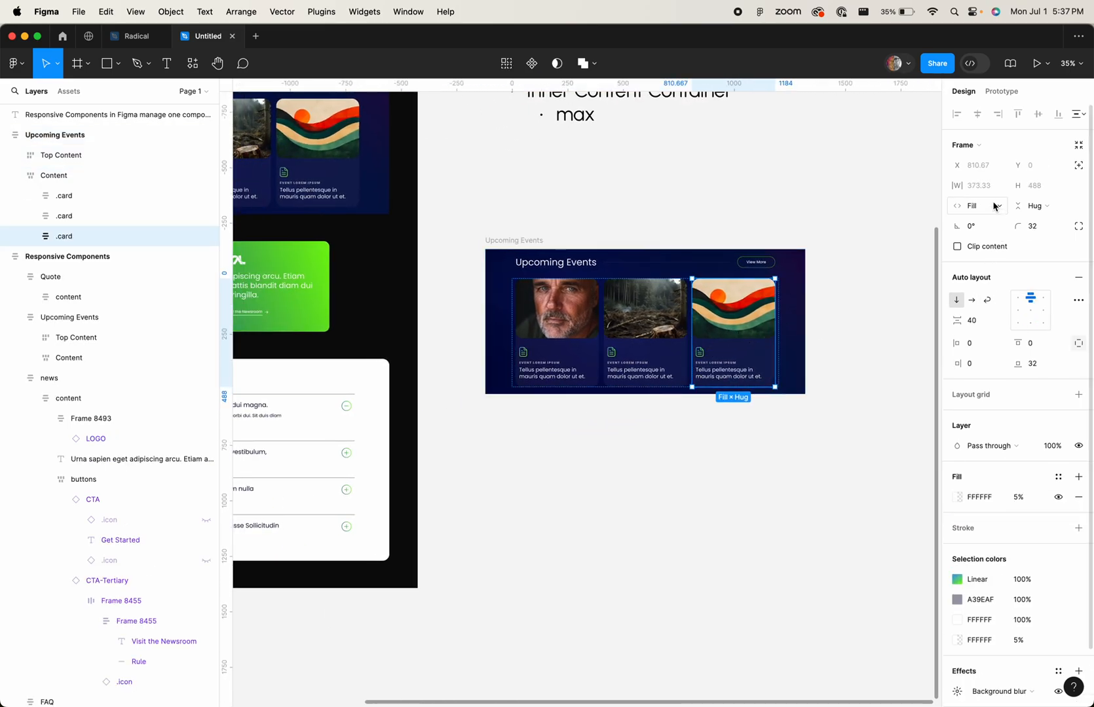
- Give the event cards a 308 min and 400 max width and narrow the component so the cards stack
left_click(999, 185)
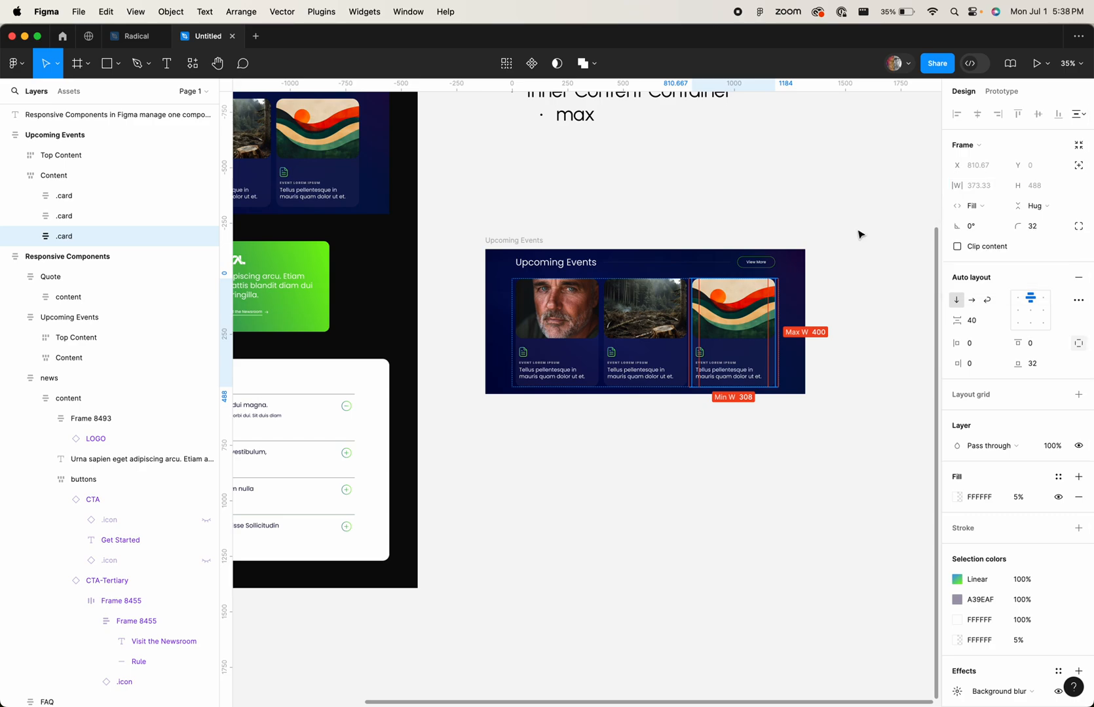
left_click(555, 317)
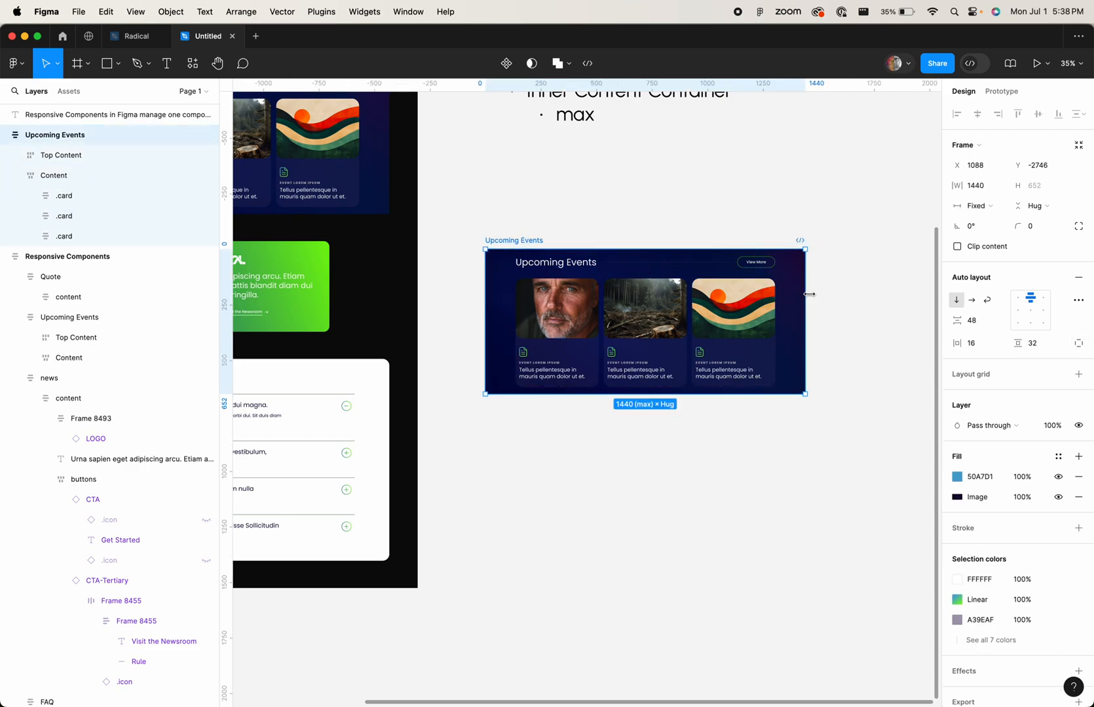
left_click_drag(807, 293, 572, 309)
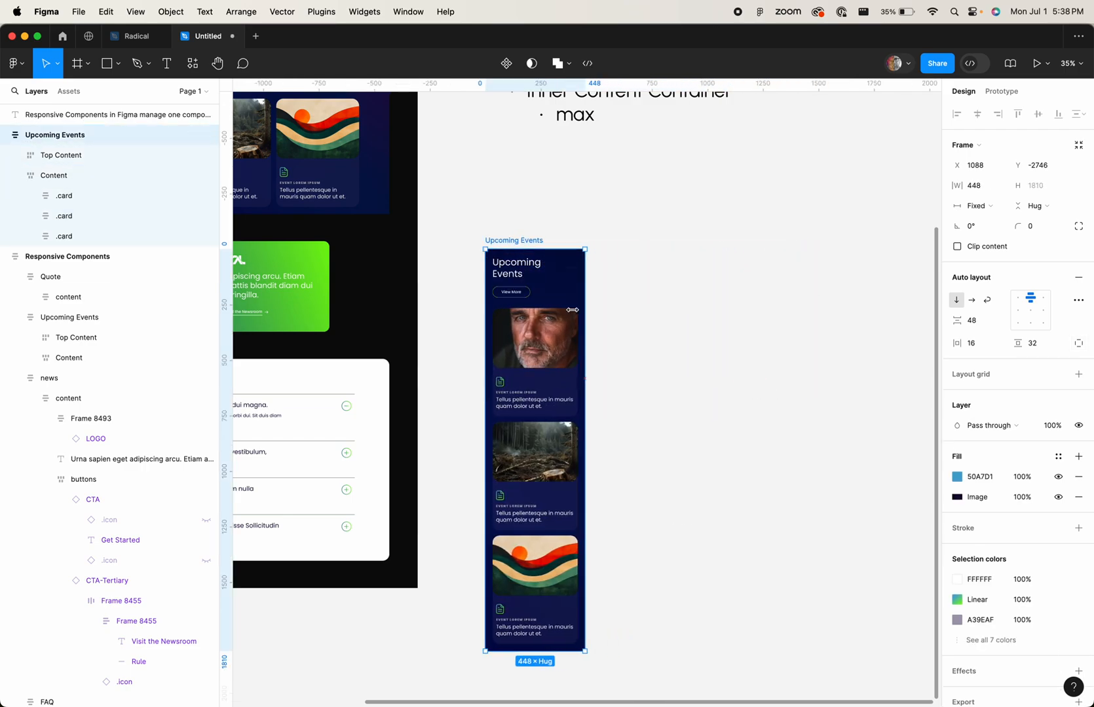
left_click_drag(584, 309, 614, 309)
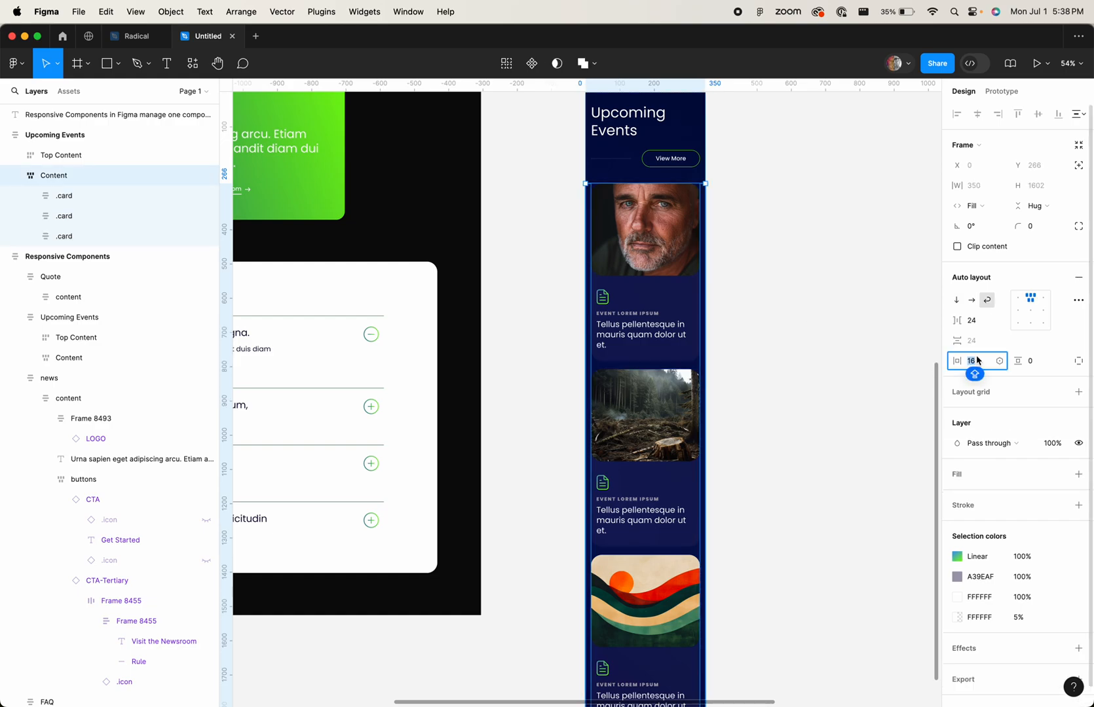
- Set the cards container's horizontal padding to 16
left_click(831, 374)
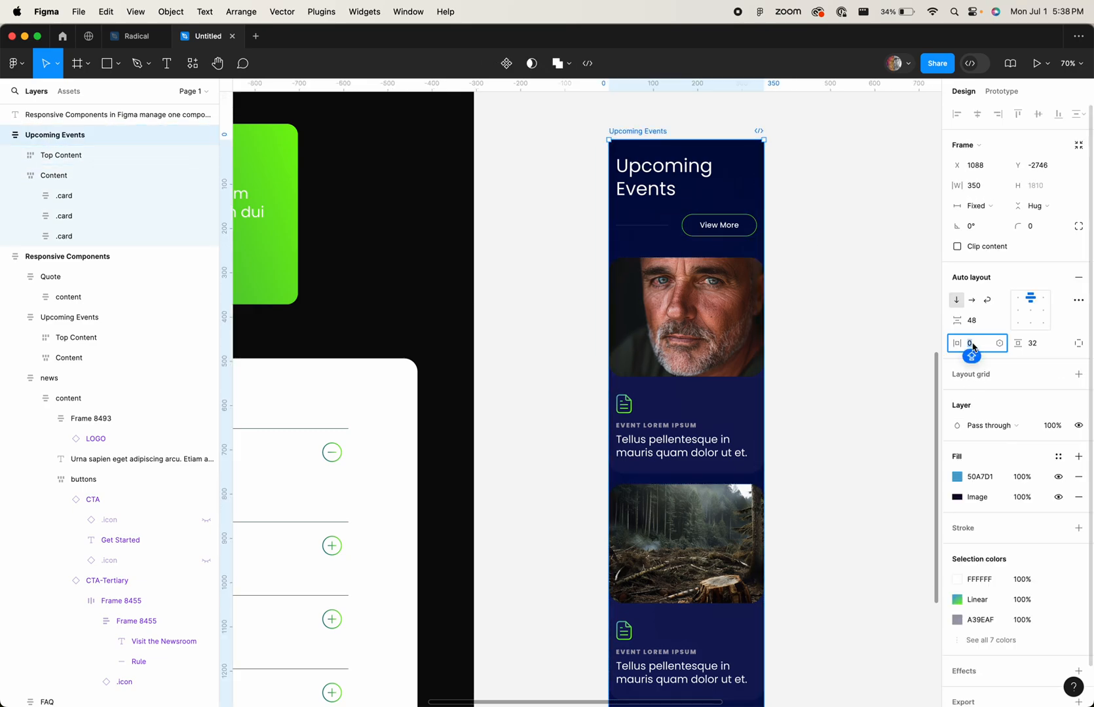
mouse_move(970, 342)
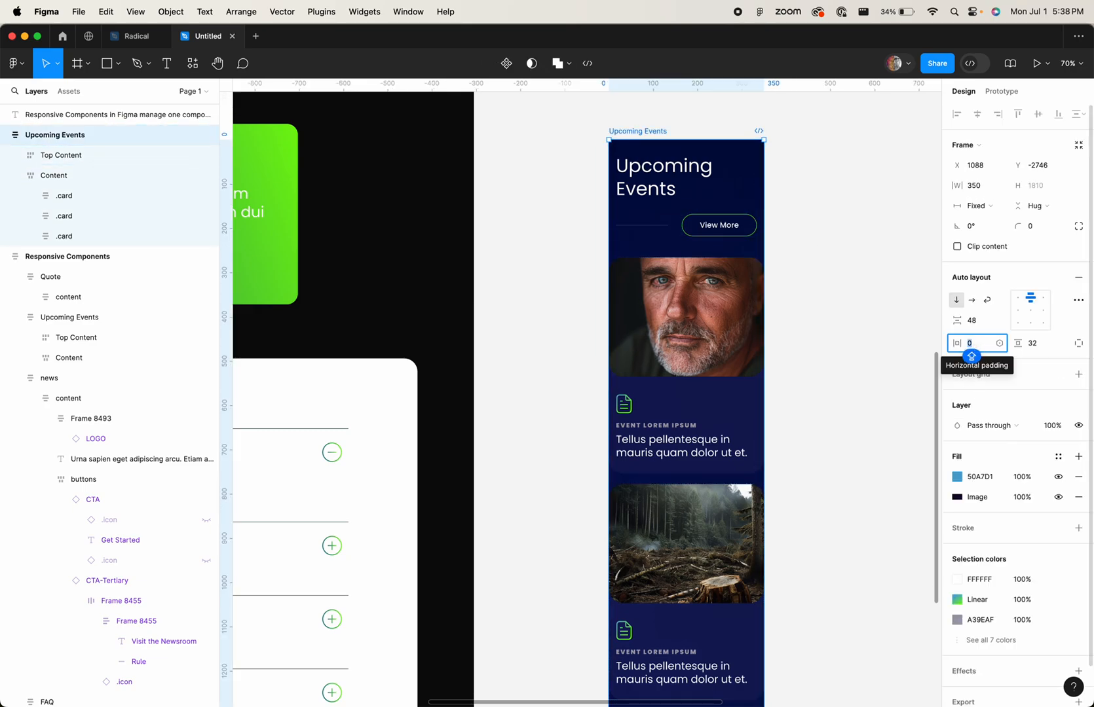
type("16")
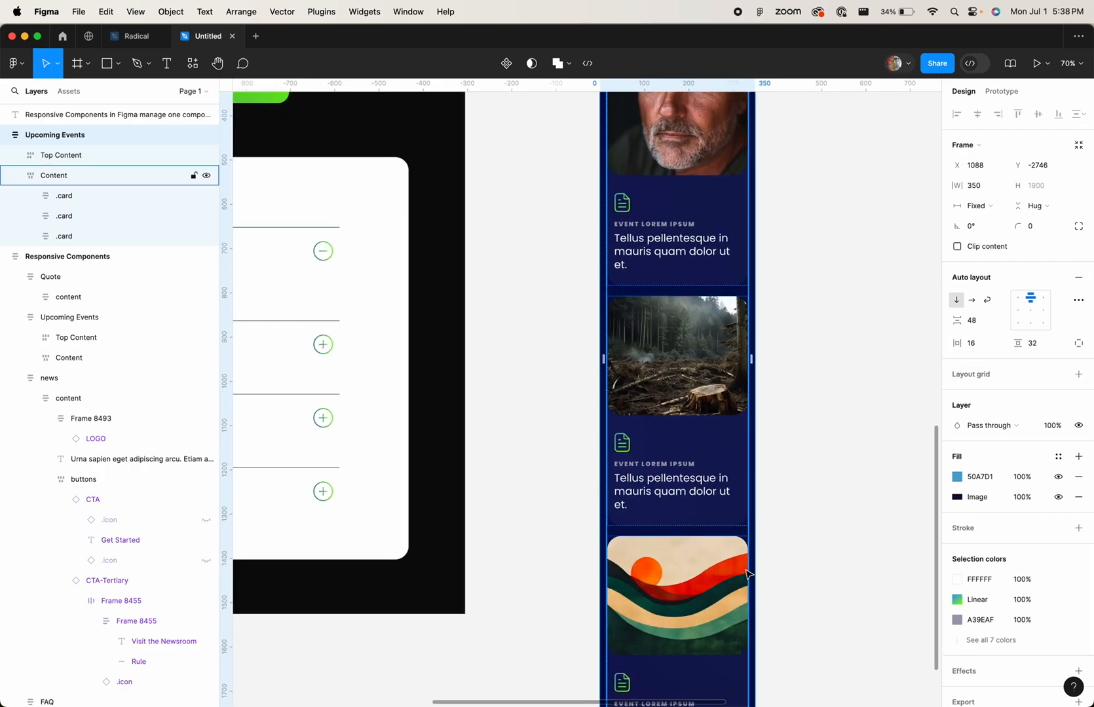
scroll("down", 3)
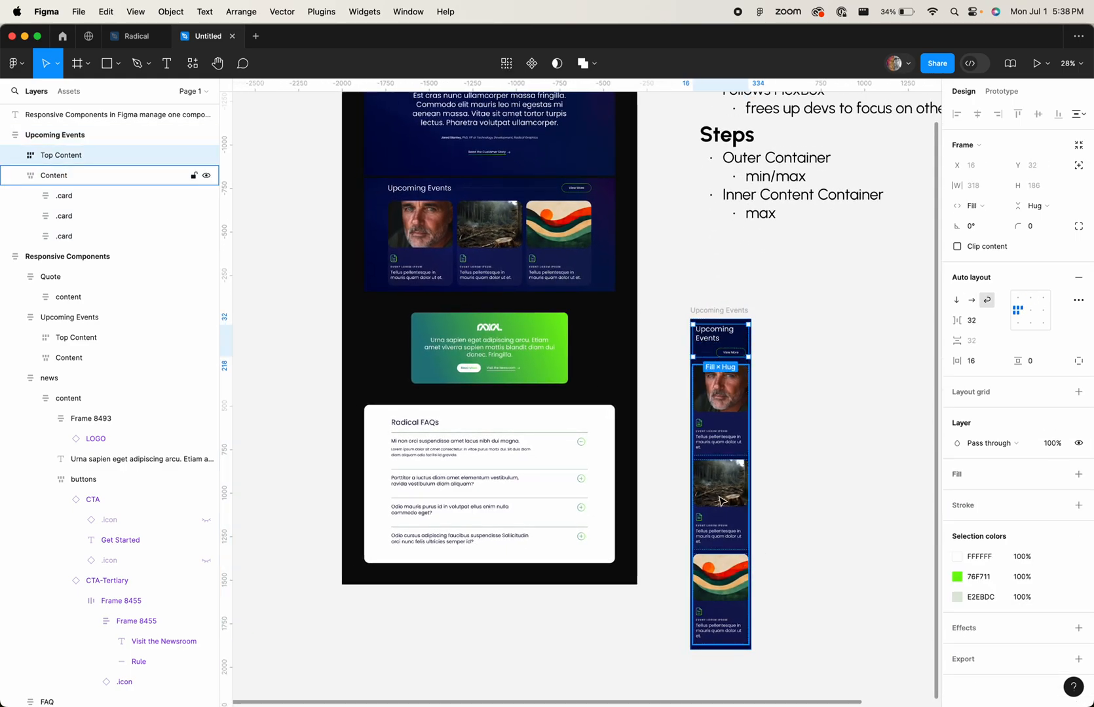
- Widen the Upcoming Events component back to its 1440 maximum with the cards side by side
left_click(60, 154)
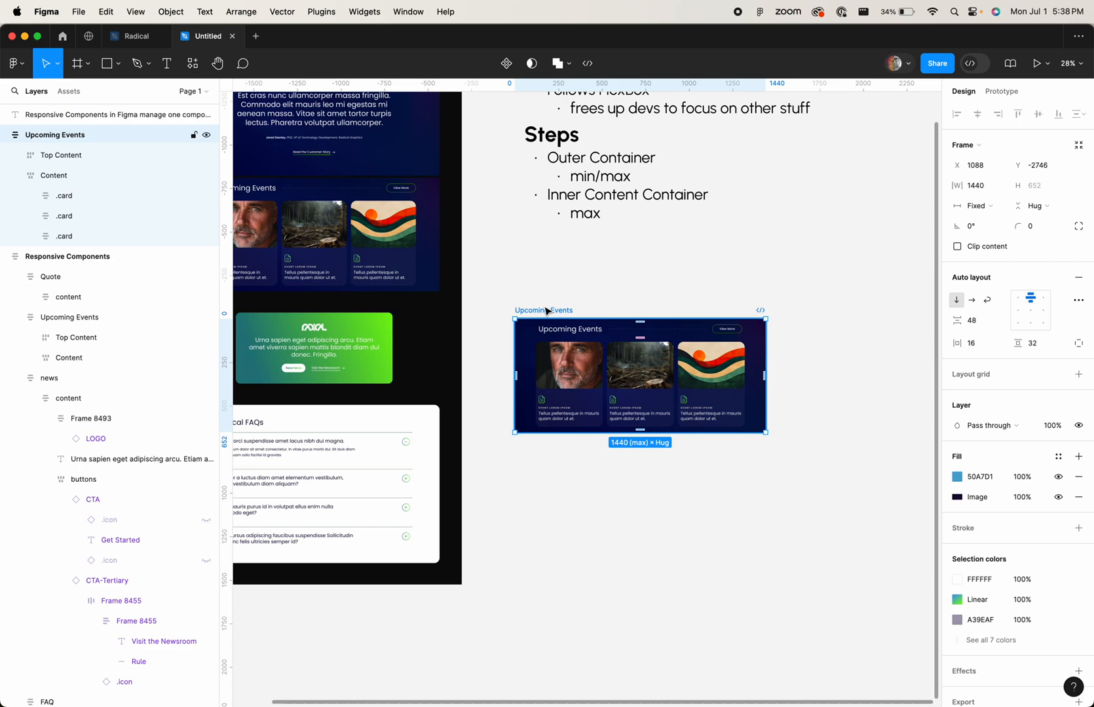
left_click(545, 312)
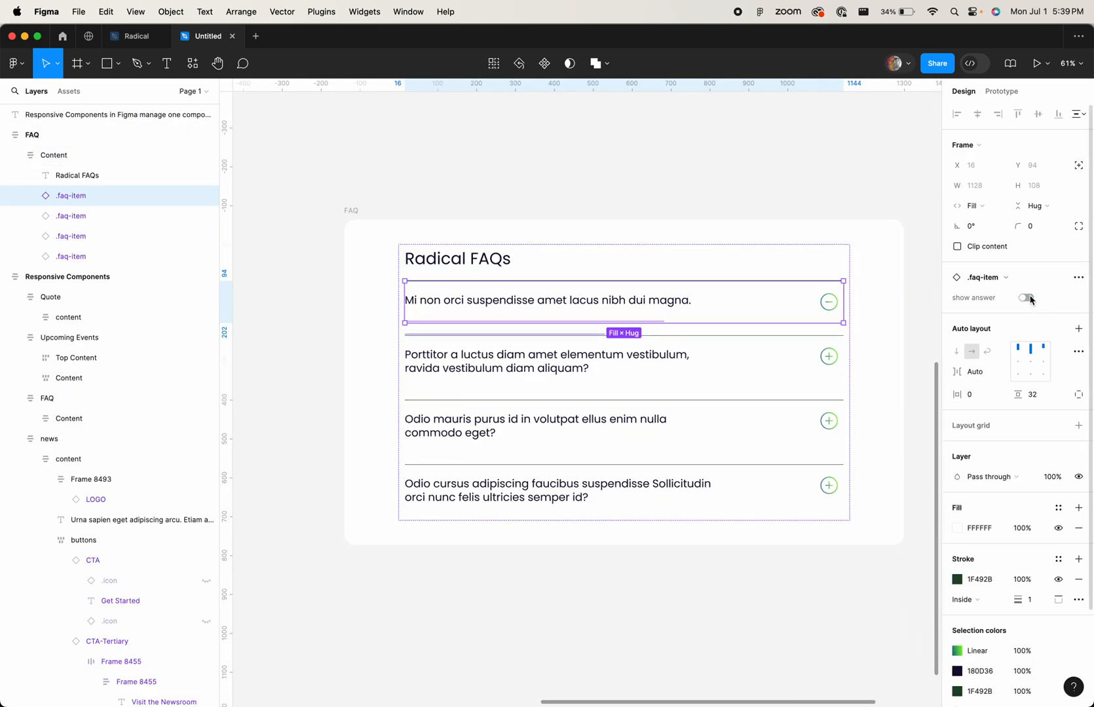
- Show the first FAQ item's answer
left_click(1025, 297)
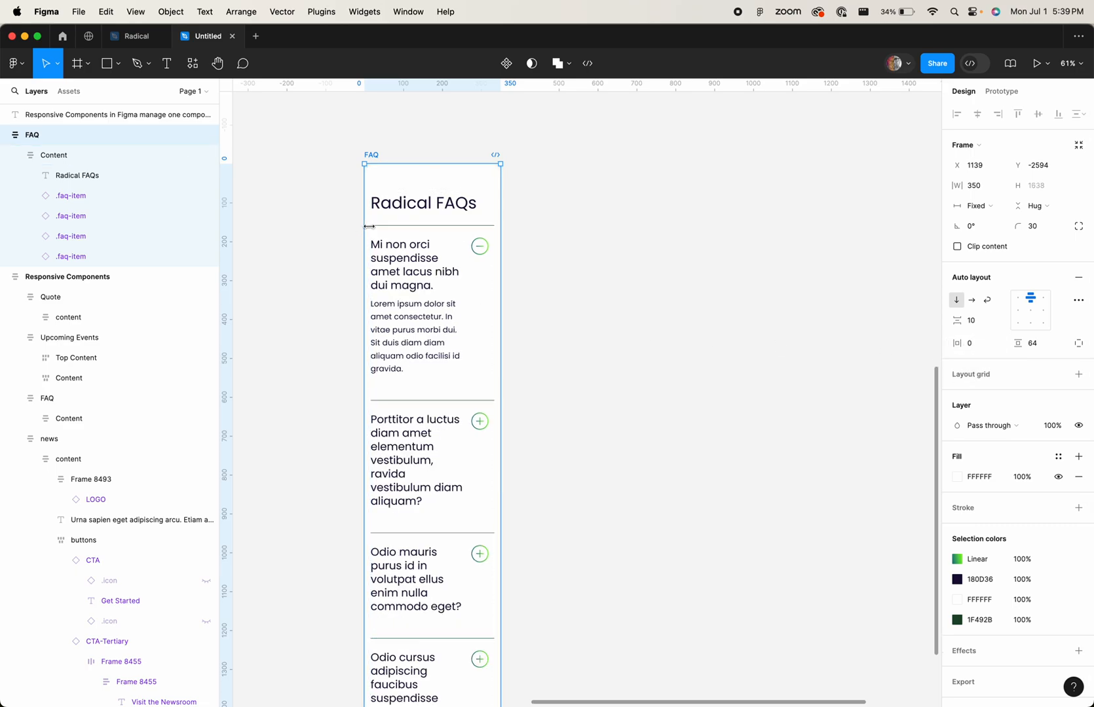
mouse_move(925, 372)
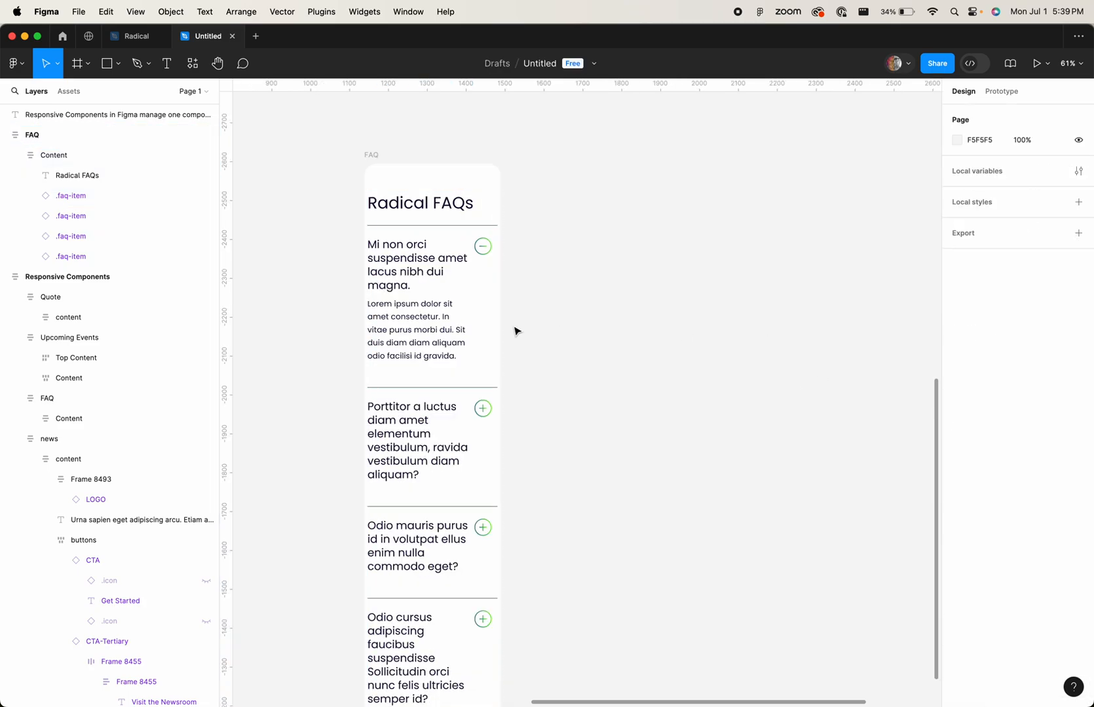
mouse_move(584, 389)
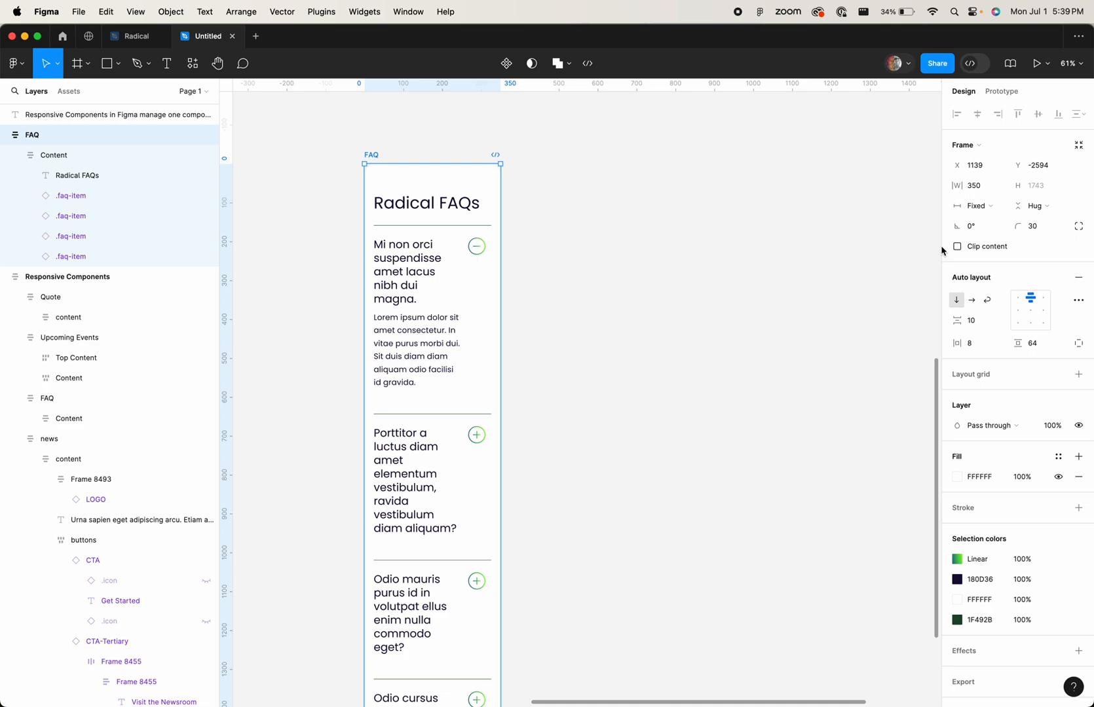
mouse_move(716, 276)
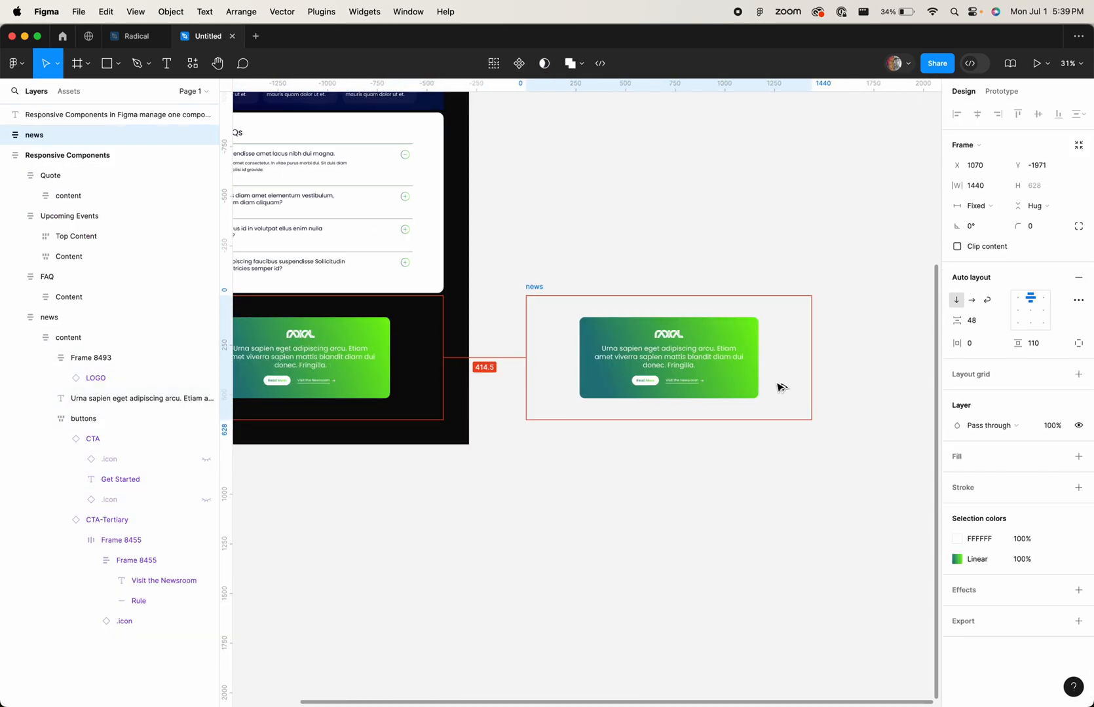
- Give the news card a white fill and a soft drop shadow, adjusting its offset and blur values
left_click(1078, 457)
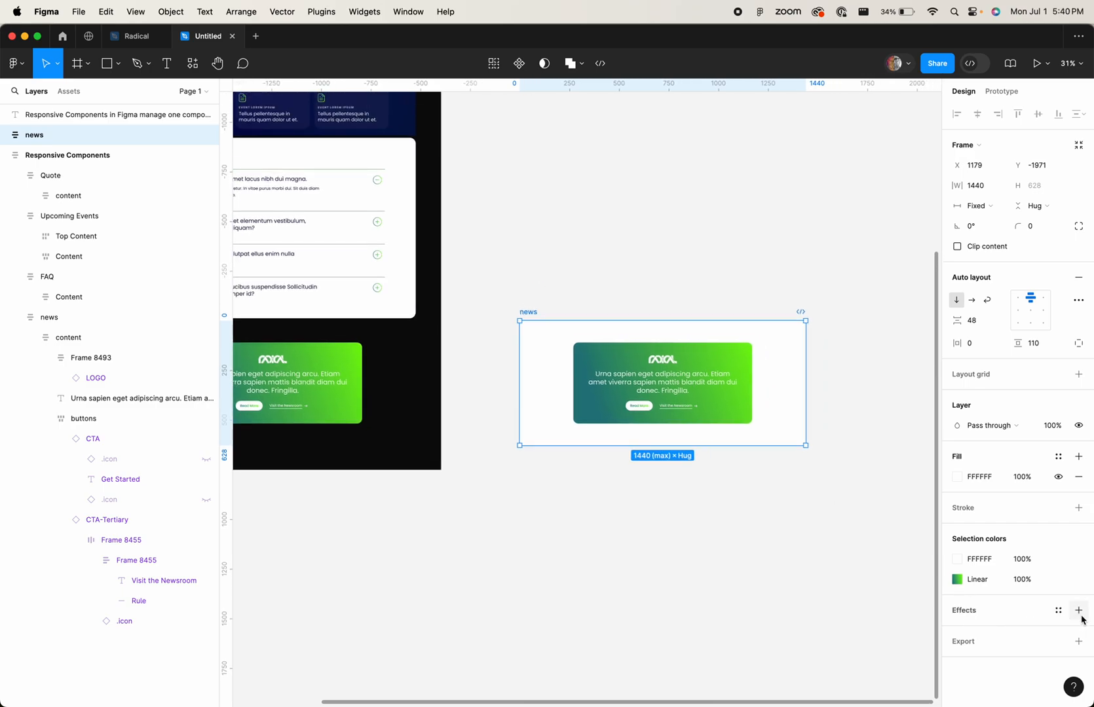
left_click(1078, 611)
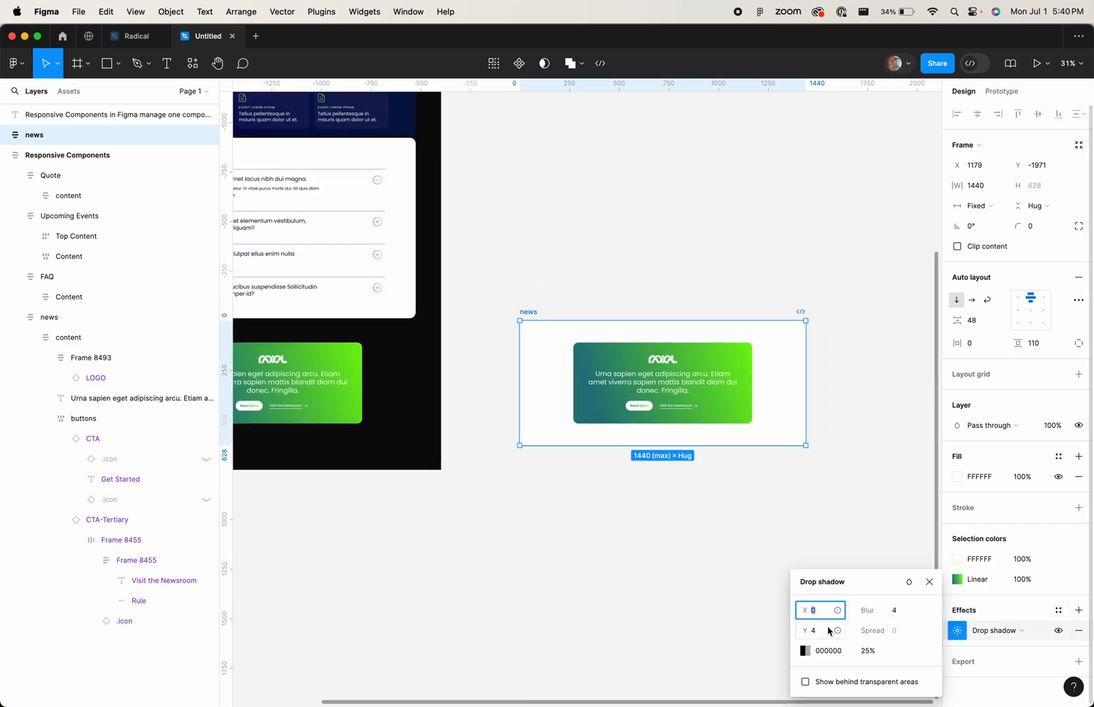
type("22")
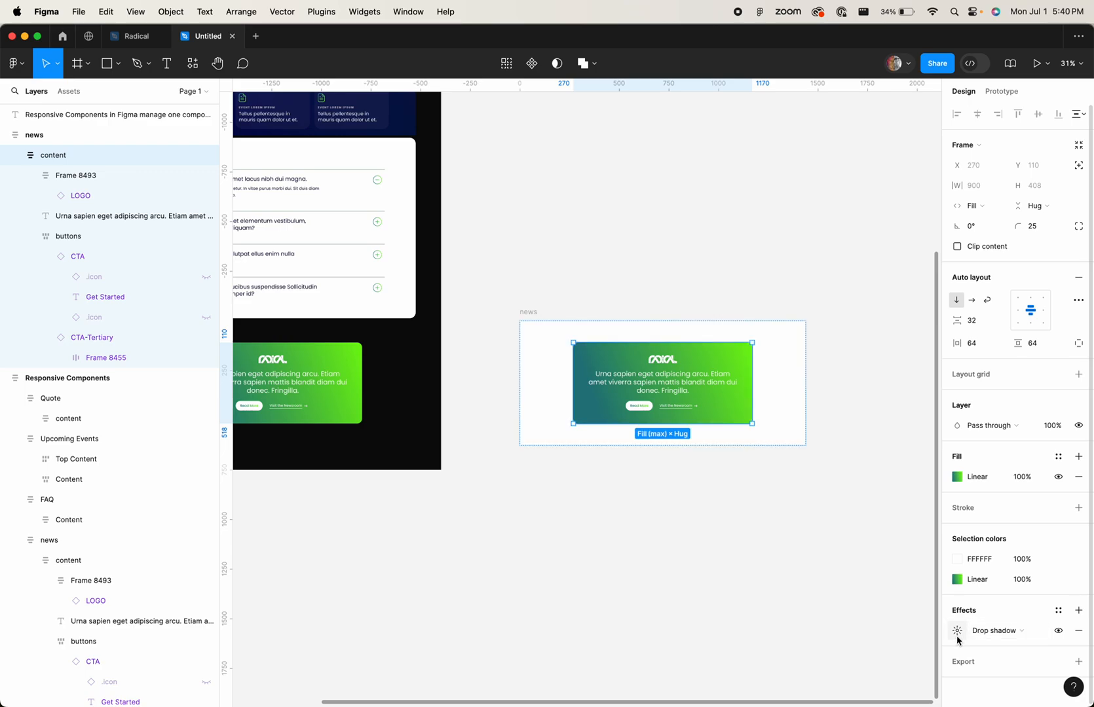
left_click(958, 630)
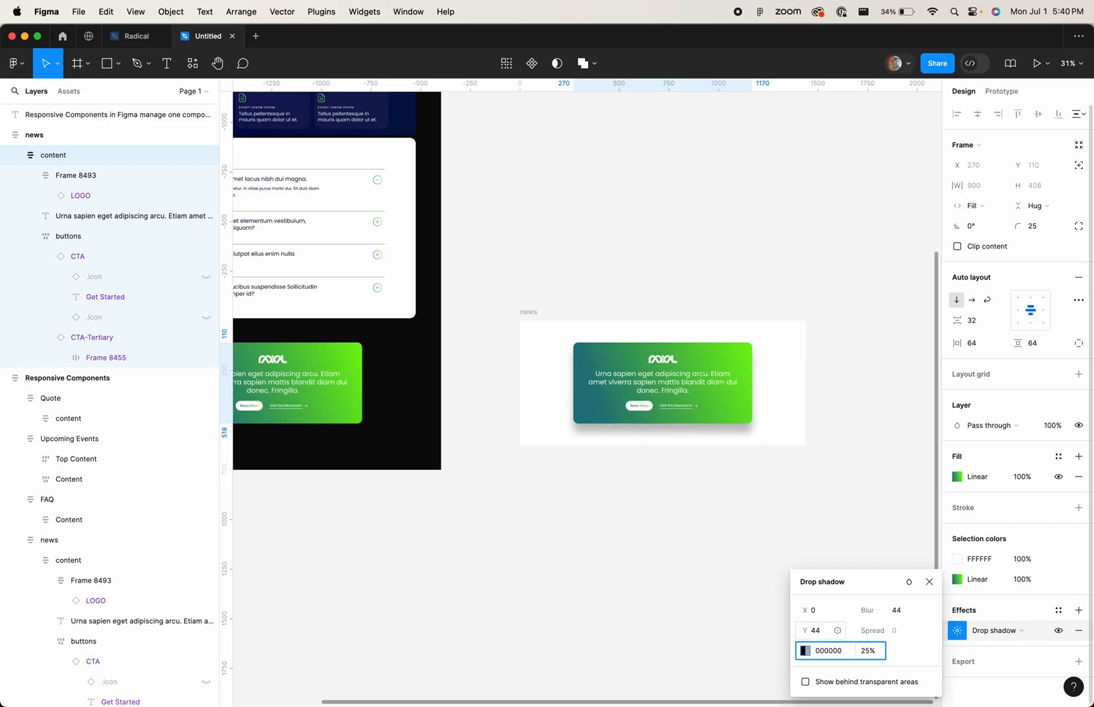
type("12")
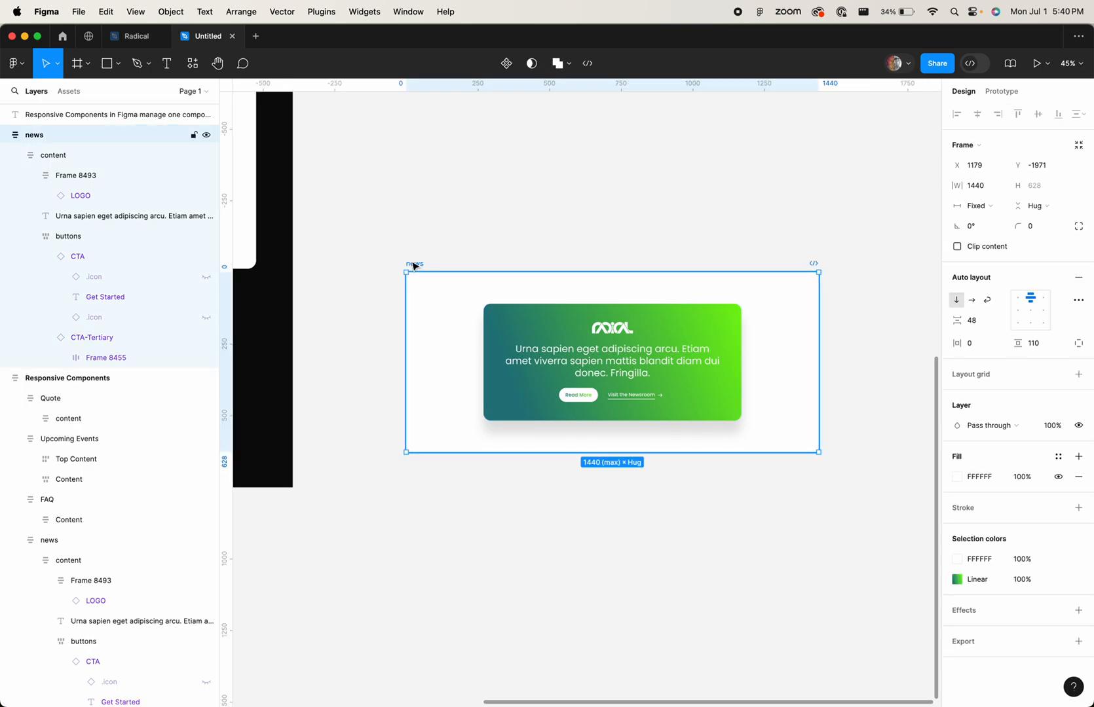
- Narrow and re-stretch the news frame to test how the card responds
left_click_drag(818, 361, 796, 353)
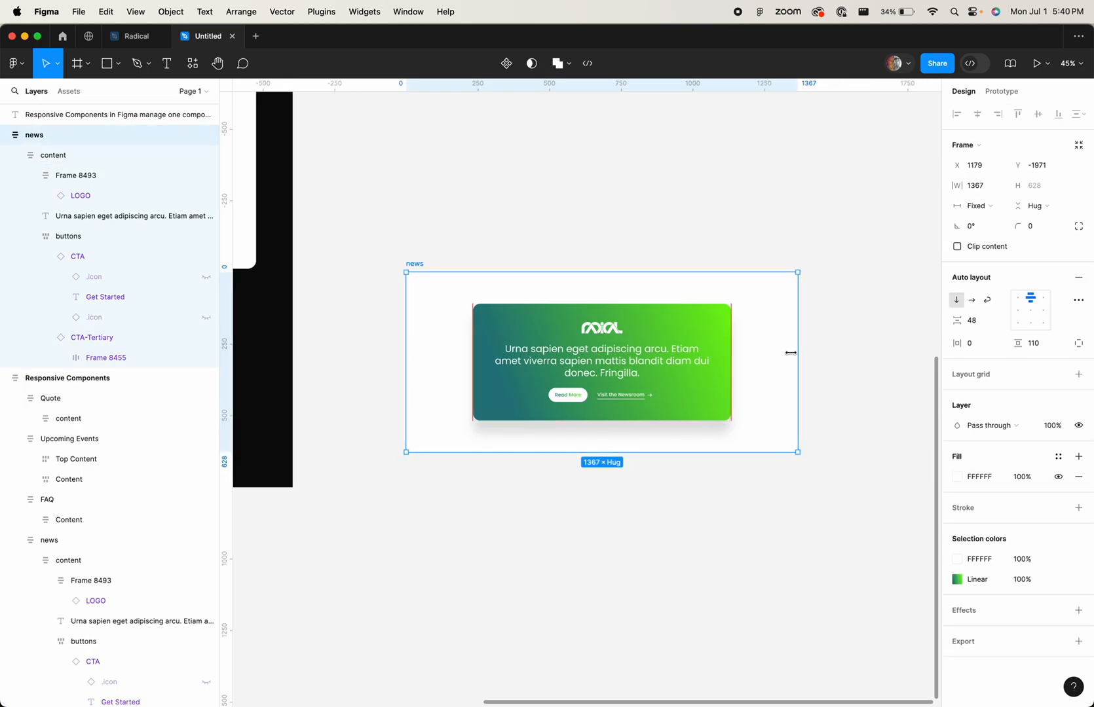
left_click_drag(798, 362, 507, 362)
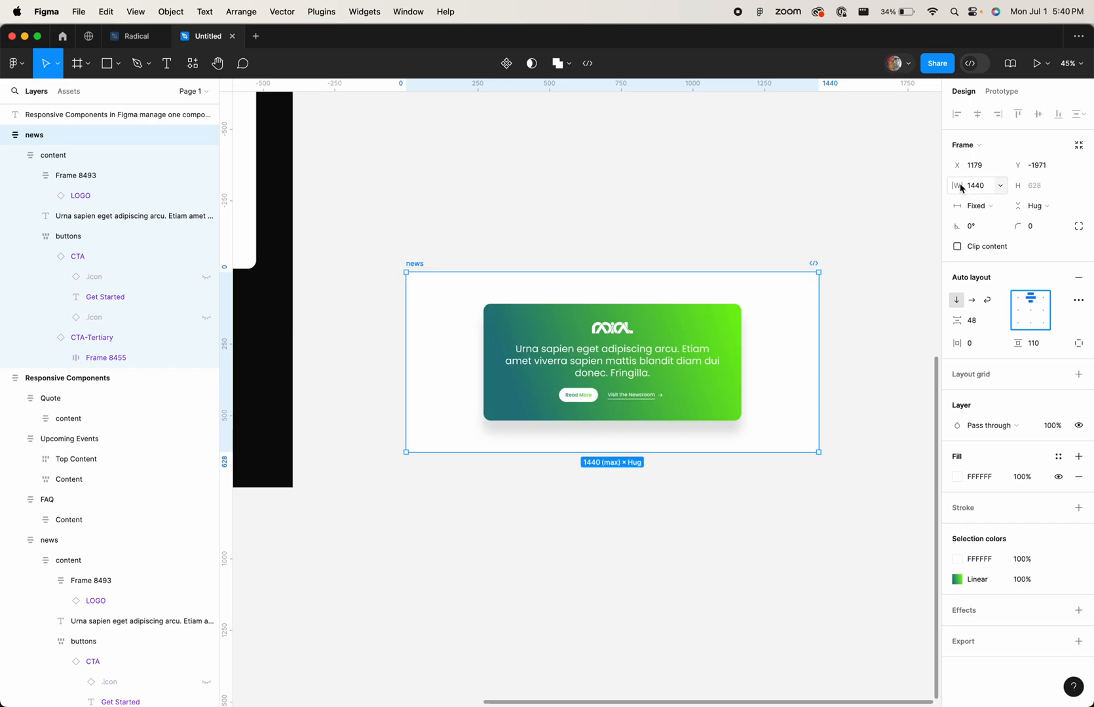
- Adjust the green content card's width limits so news can narrow to 350
left_click(1001, 184)
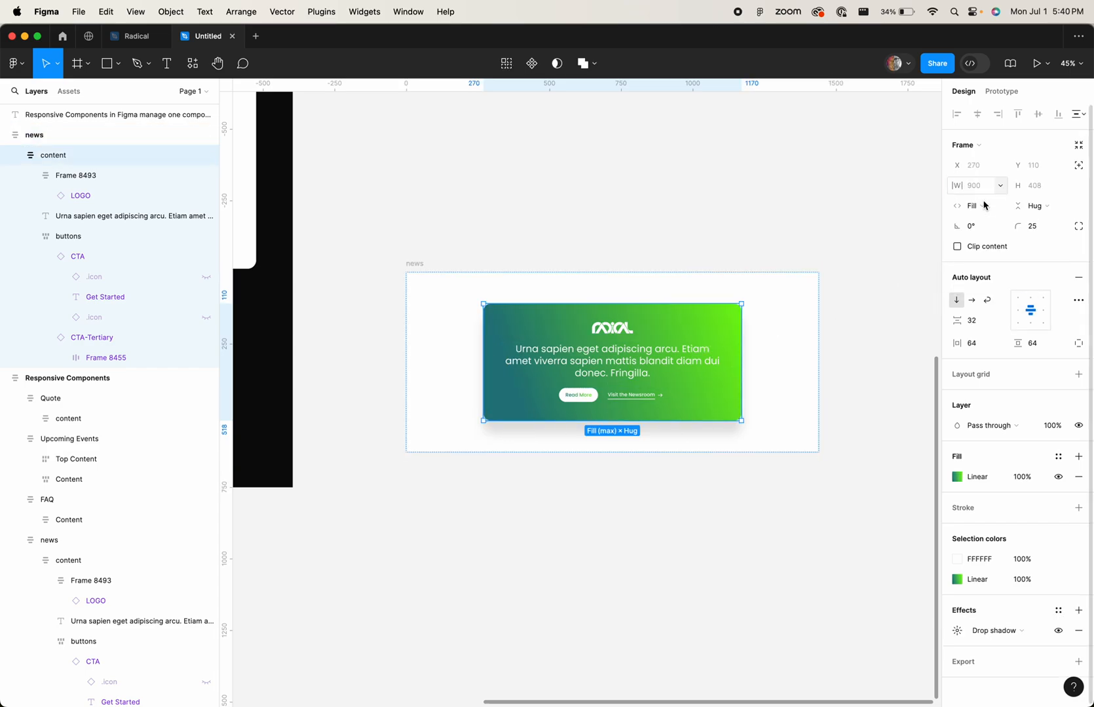
left_click(1002, 186)
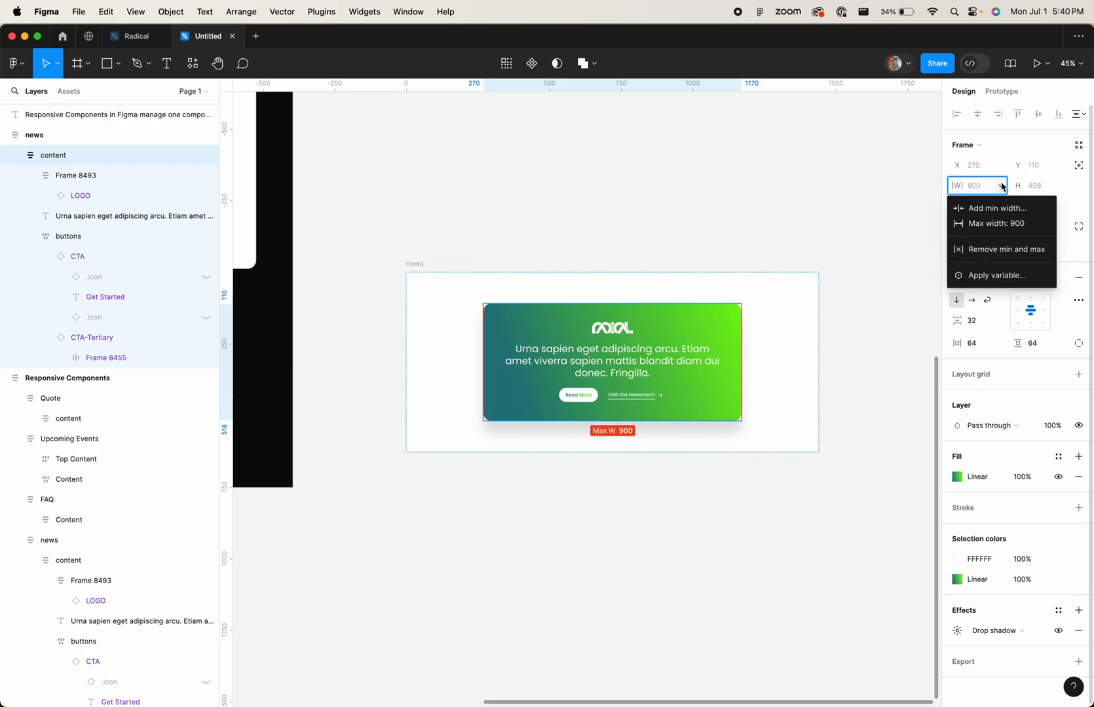
left_click(364, 258)
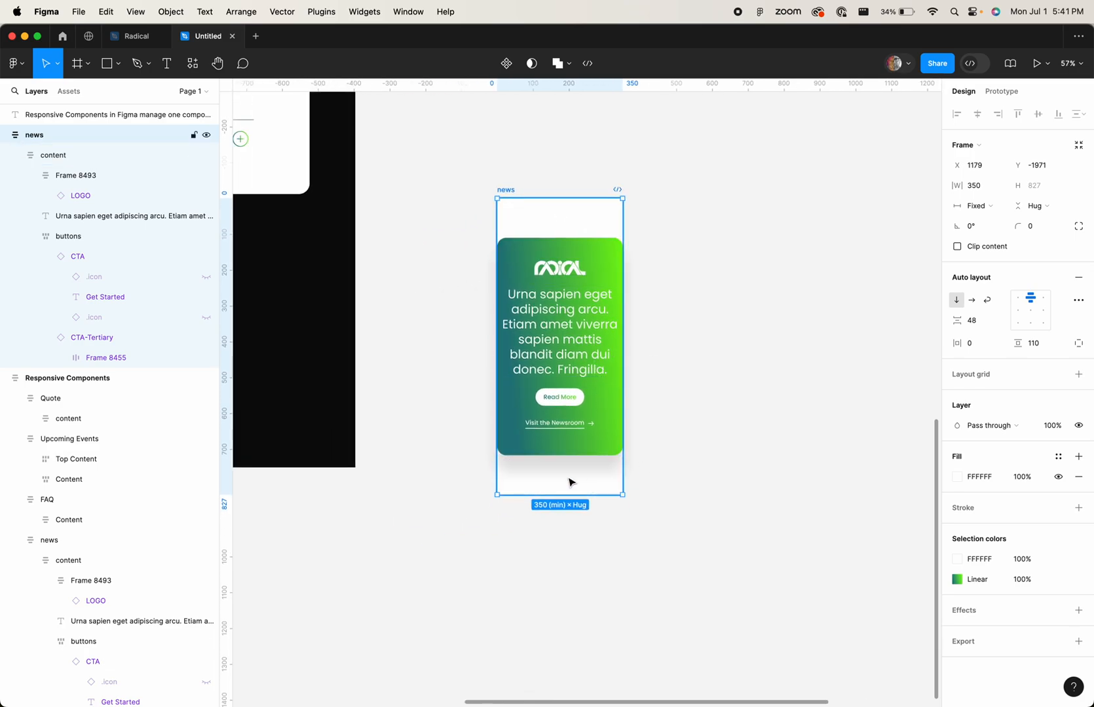
- Give the news frame 32 horizontal padding so the card clears its edges
left_click(969, 341)
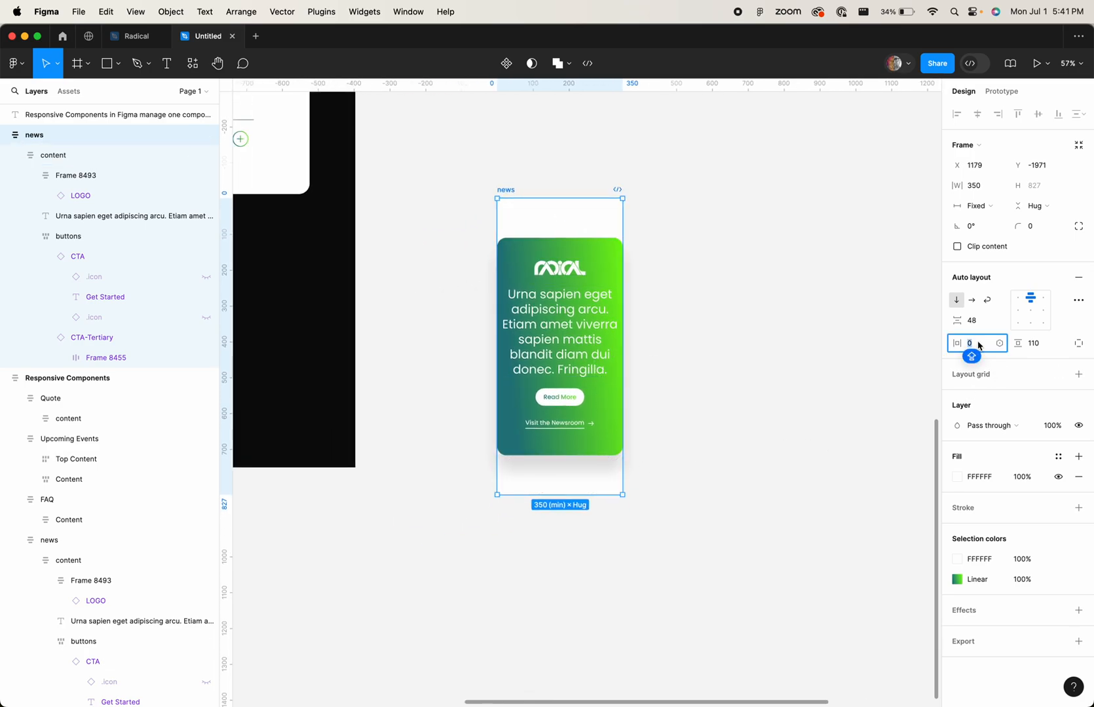
type("32")
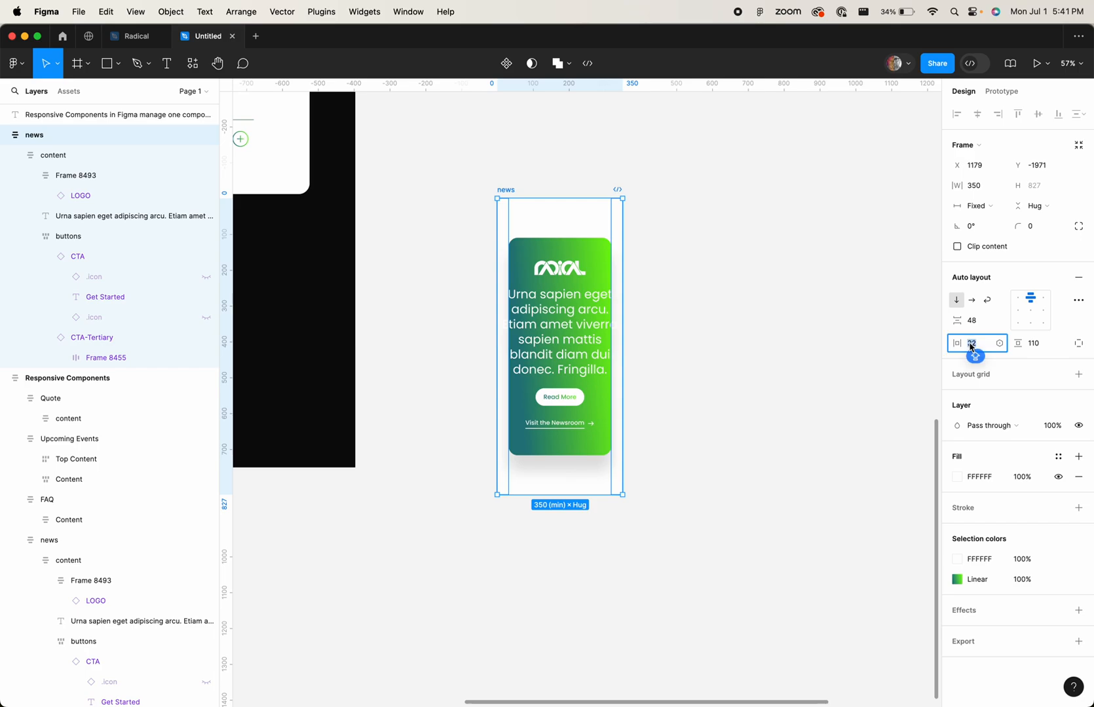
left_click(673, 342)
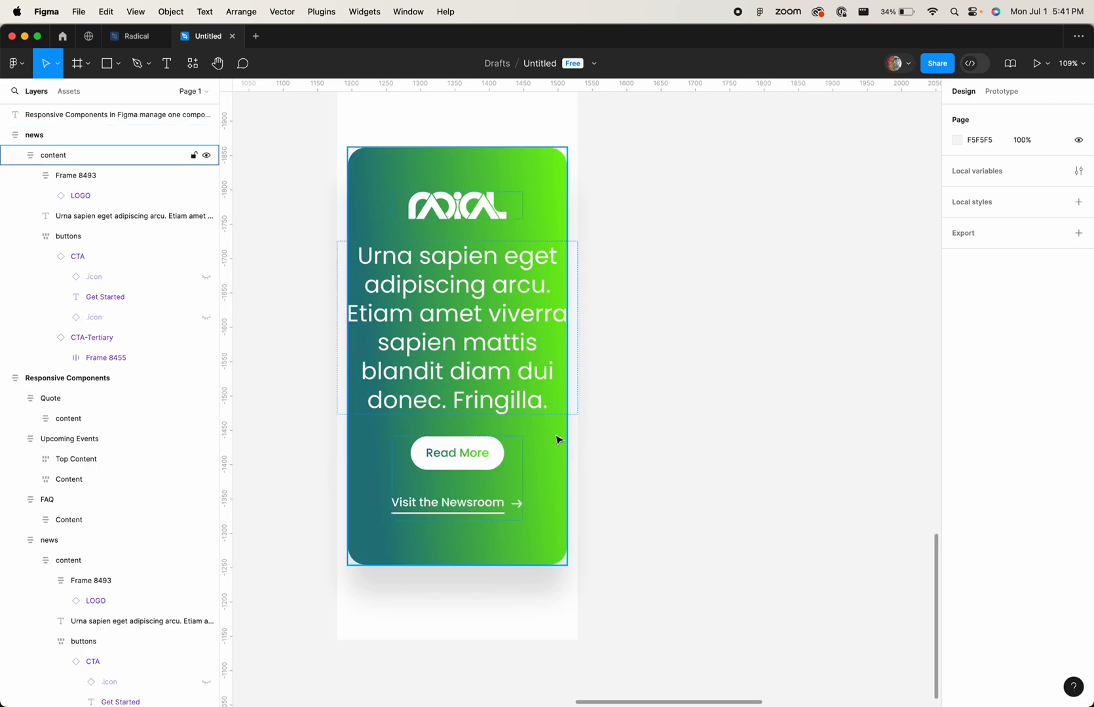
- Lower the card paragraph's minimum width to 300
left_click(456, 328)
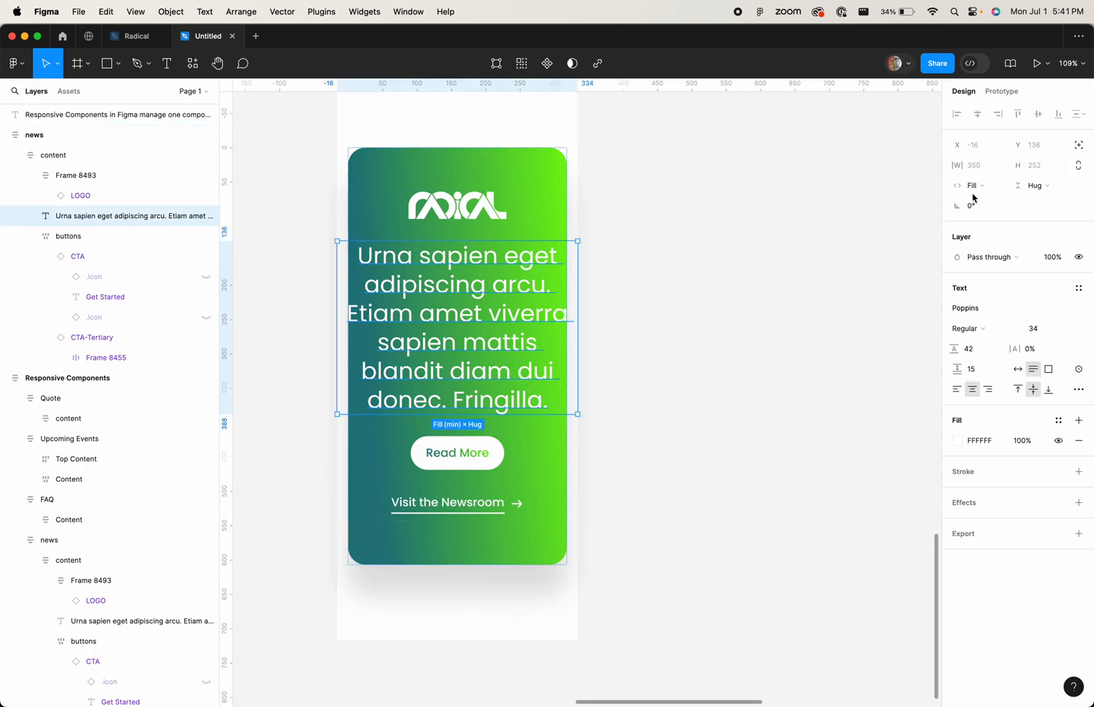
left_click(1000, 165)
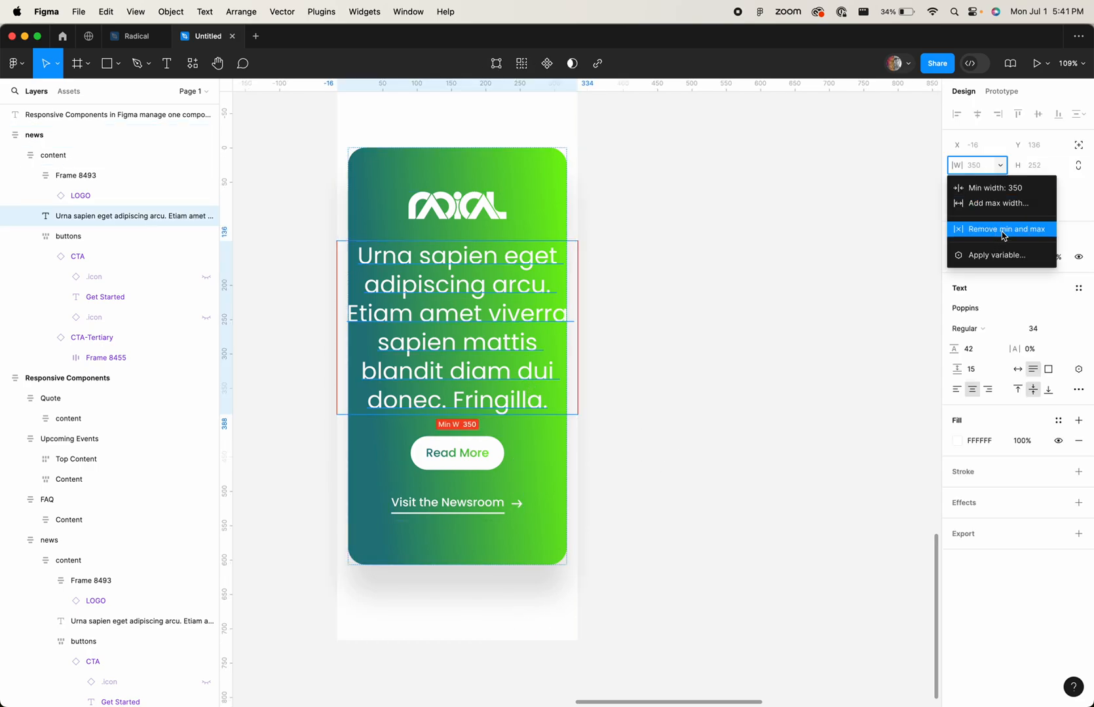
left_click(1004, 229)
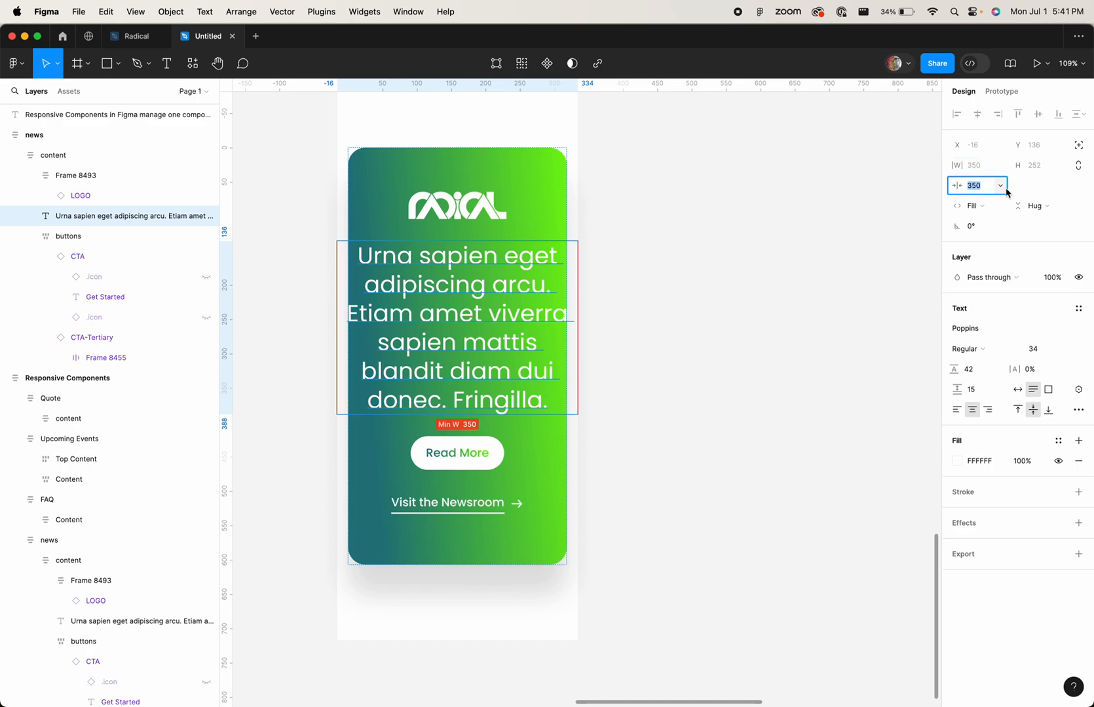
type("300")
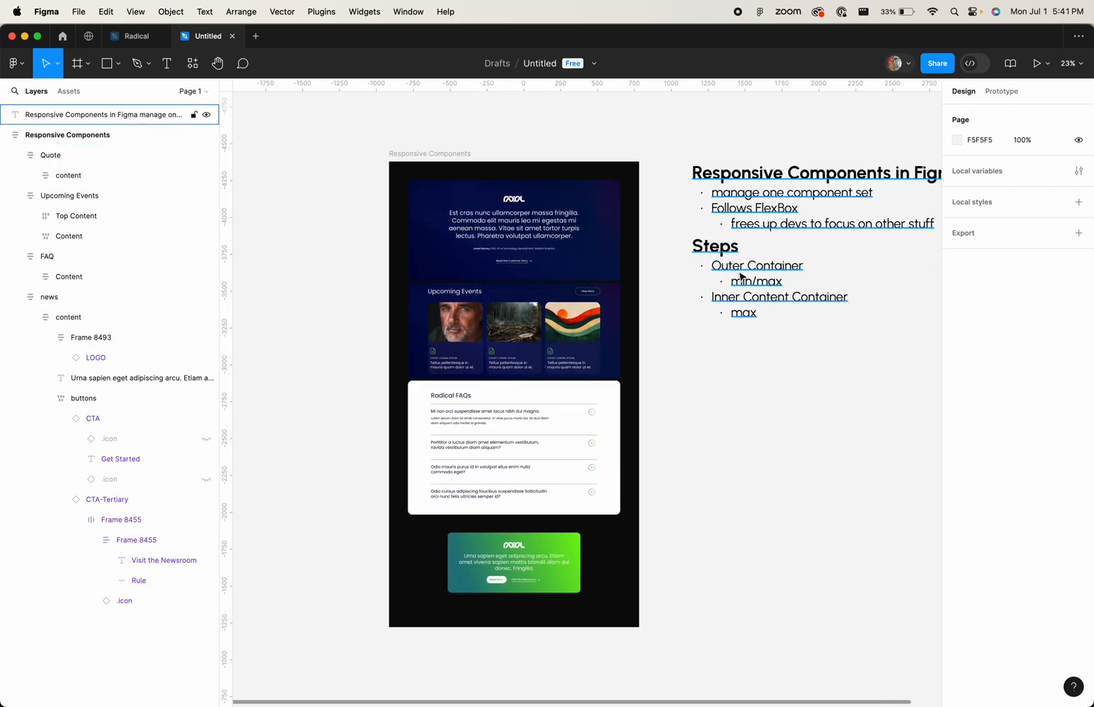
mouse_move(732, 305)
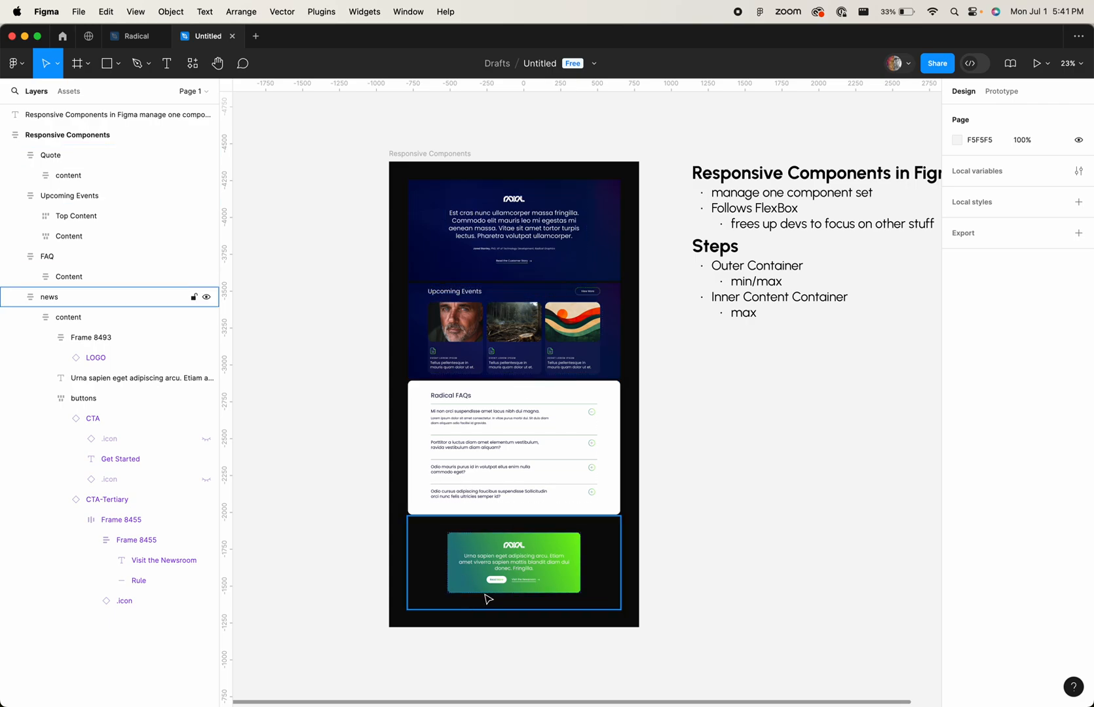
mouse_move(575, 561)
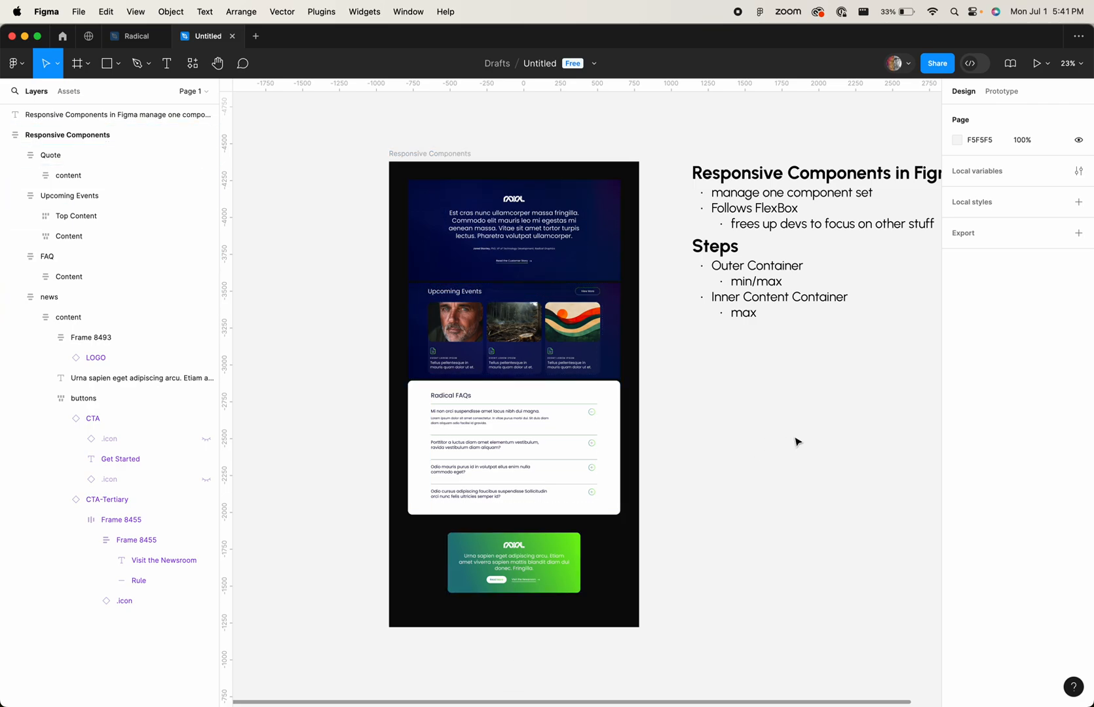
mouse_move(802, 447)
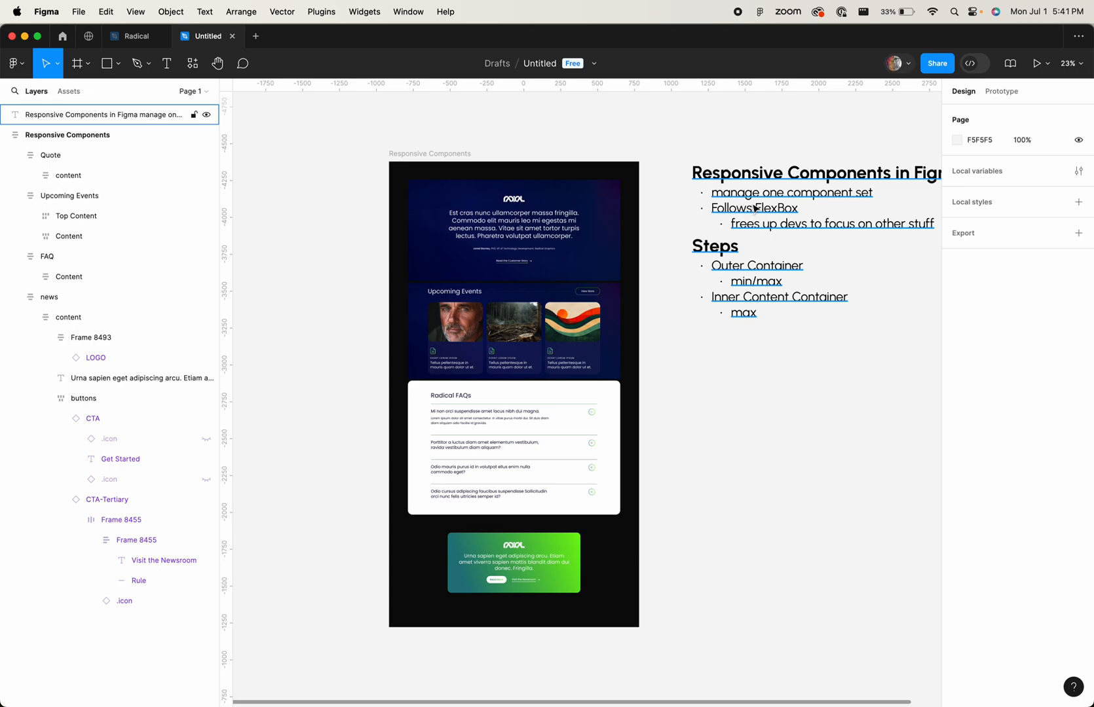
mouse_move(802, 209)
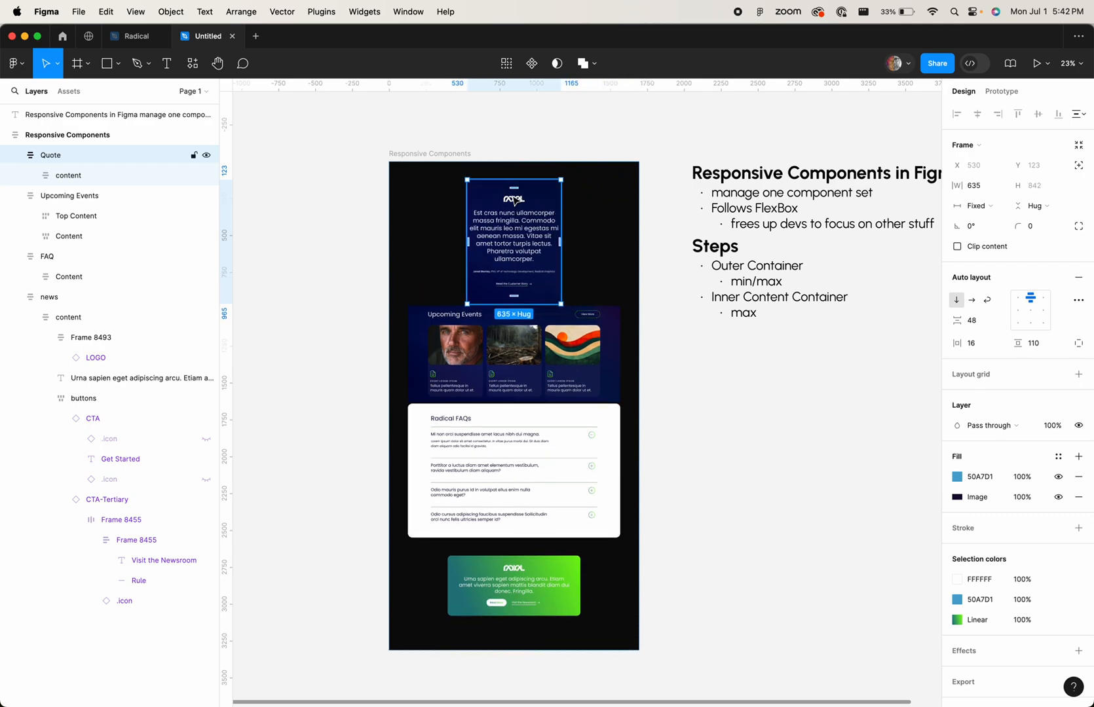
- Select the Quote section frame to check its 1440 maximum width, then deselect it
left_click(68, 135)
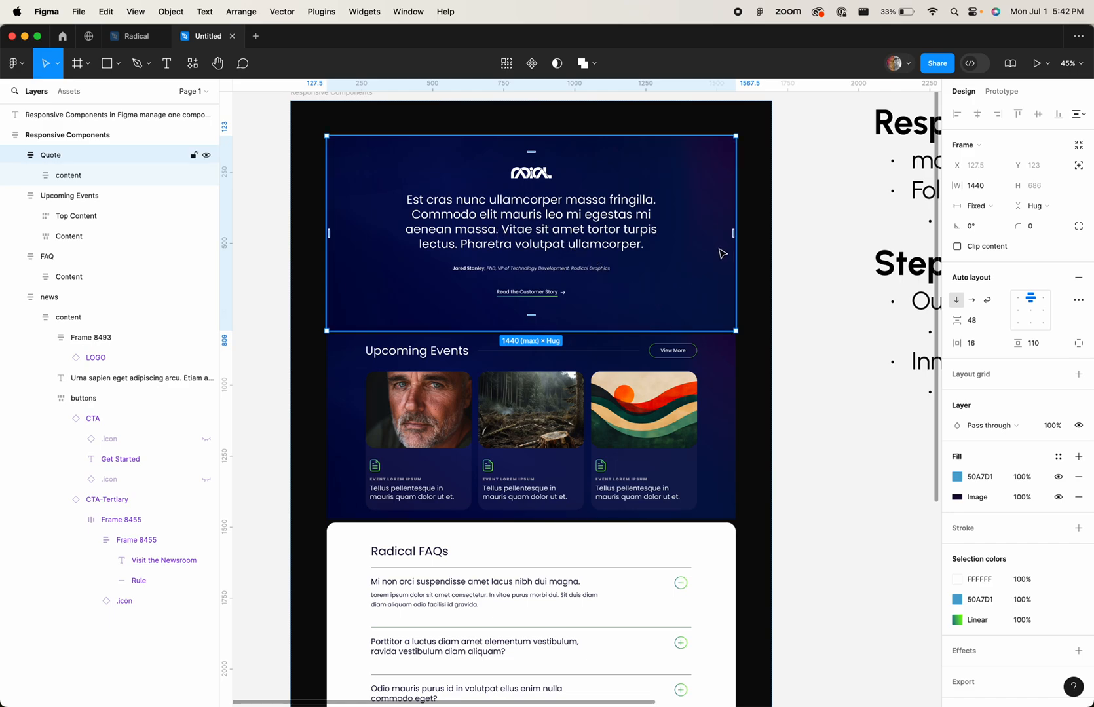
mouse_move(711, 269)
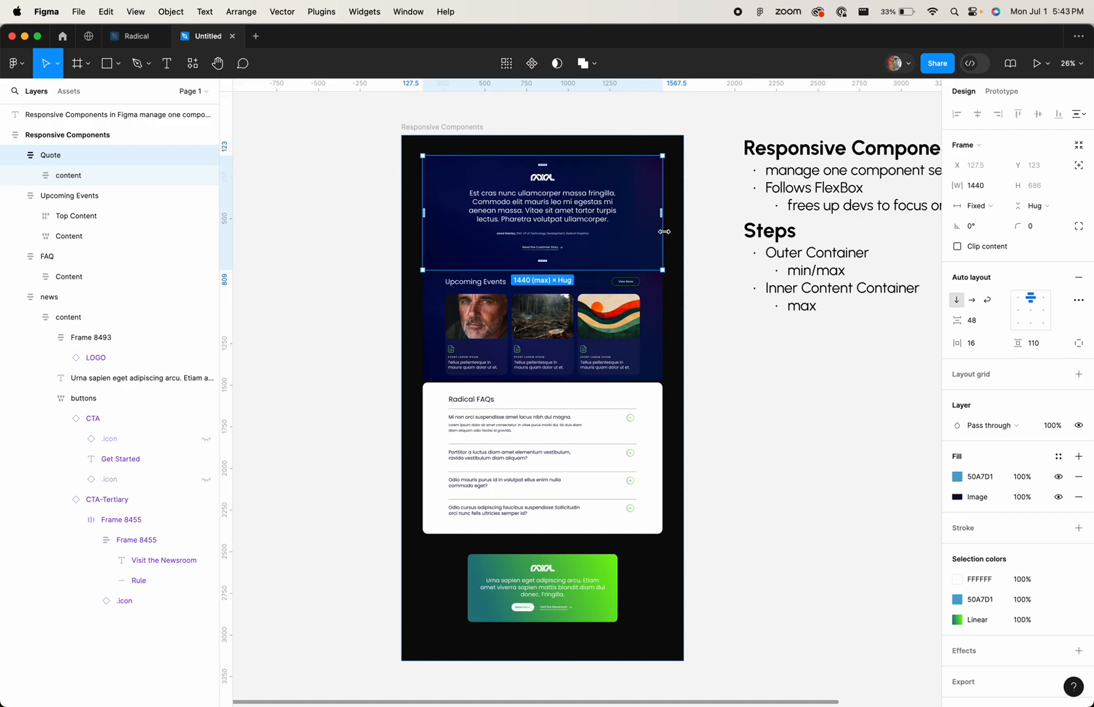
mouse_move(731, 417)
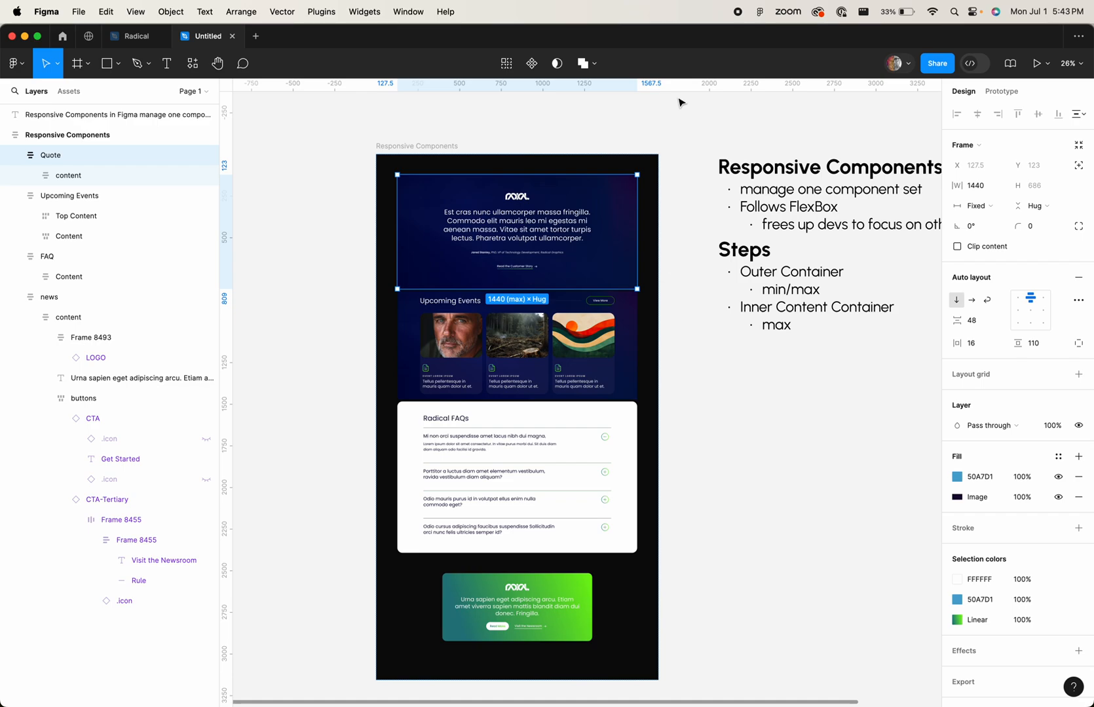
left_click(694, 137)
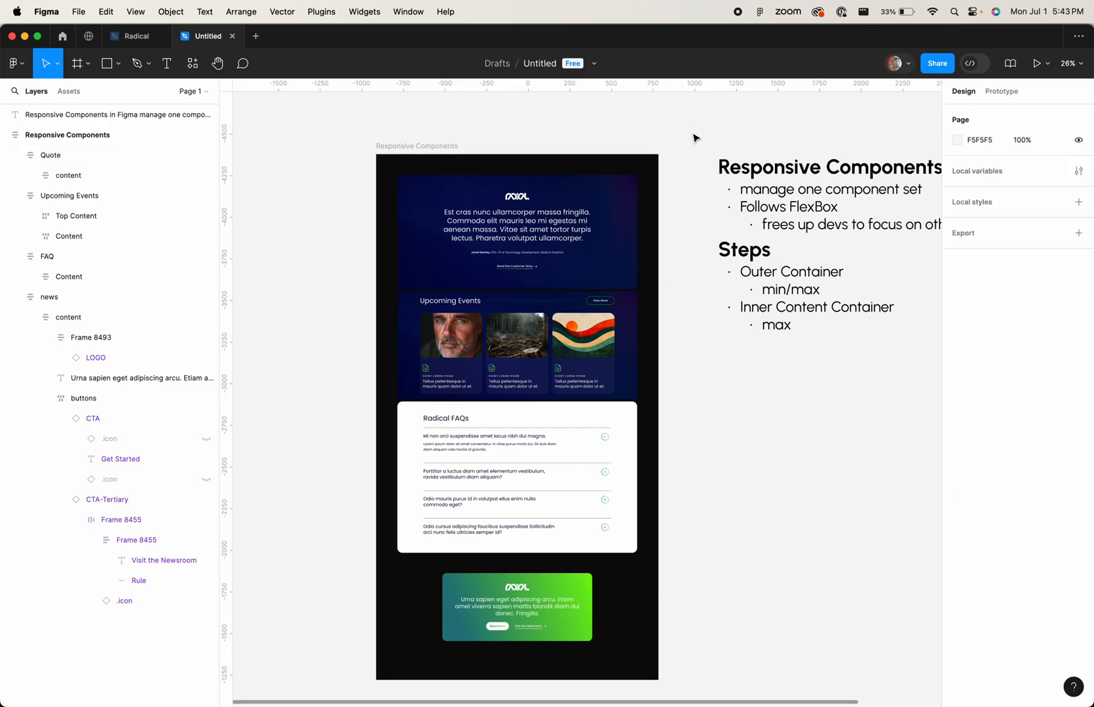
mouse_move(701, 122)
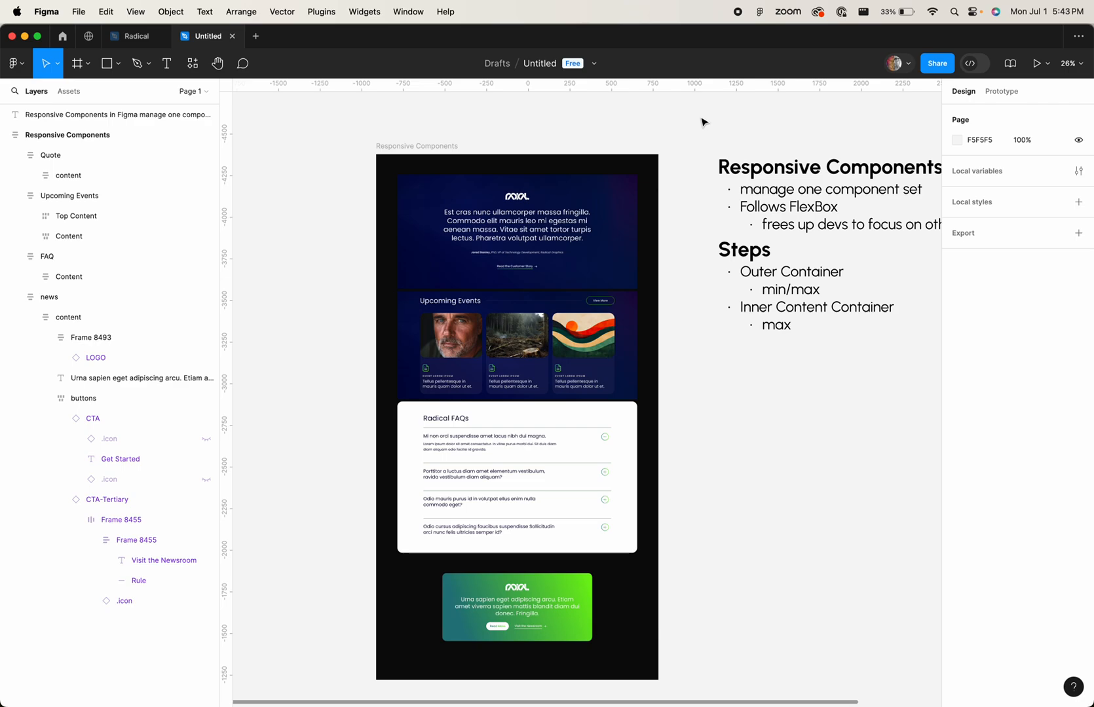
mouse_move(736, 26)
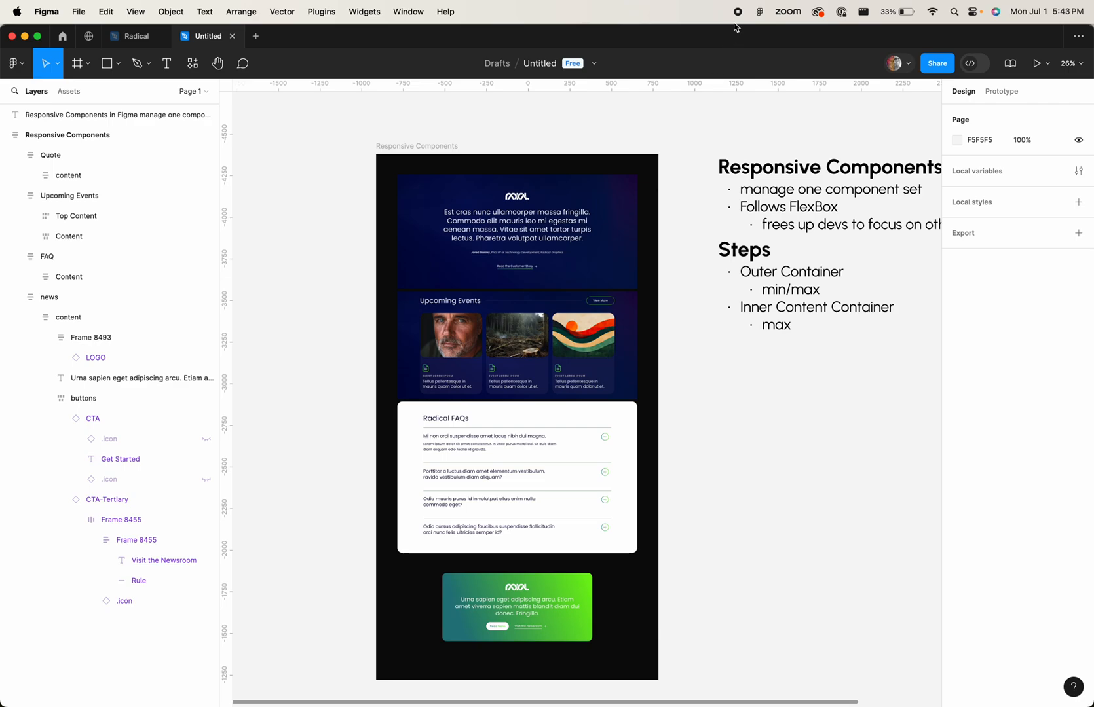